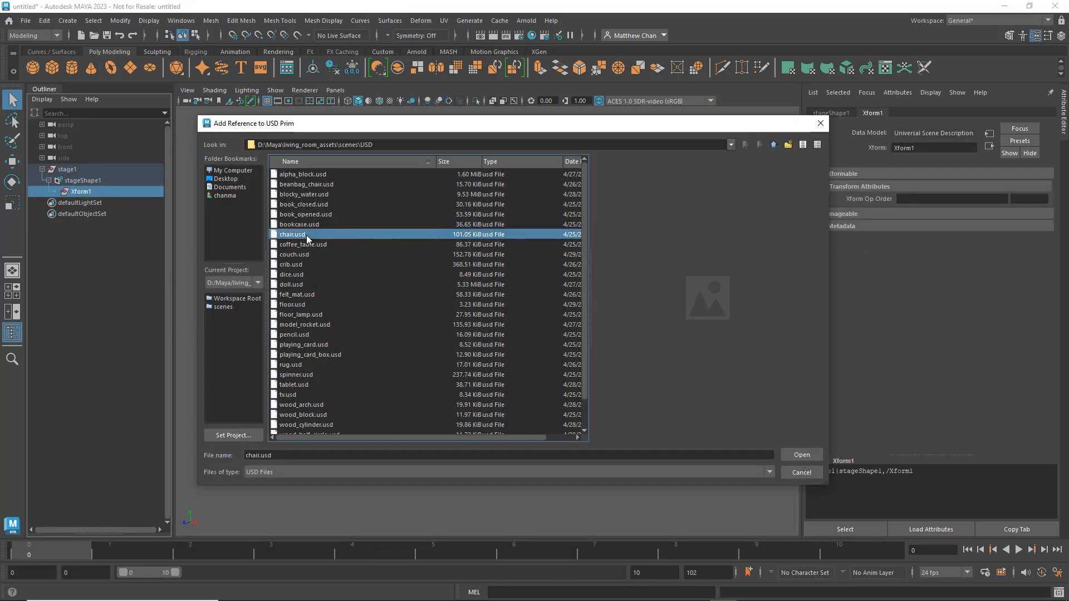
Cancel the USD reference file browser and open the living_room_assets scene.
{"action": "left_click", "coordinate": [801, 455]}
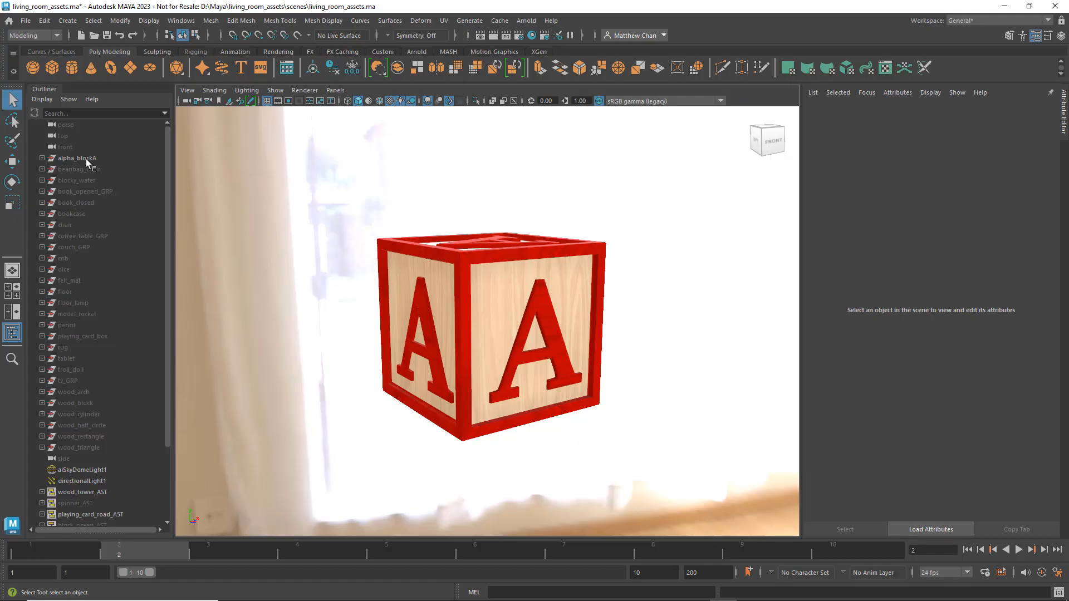
View the beanbag_chair, book_opened_GRP, book_closed and chair assets in the Outliner.
{"action": "left_click", "coordinate": [79, 168]}
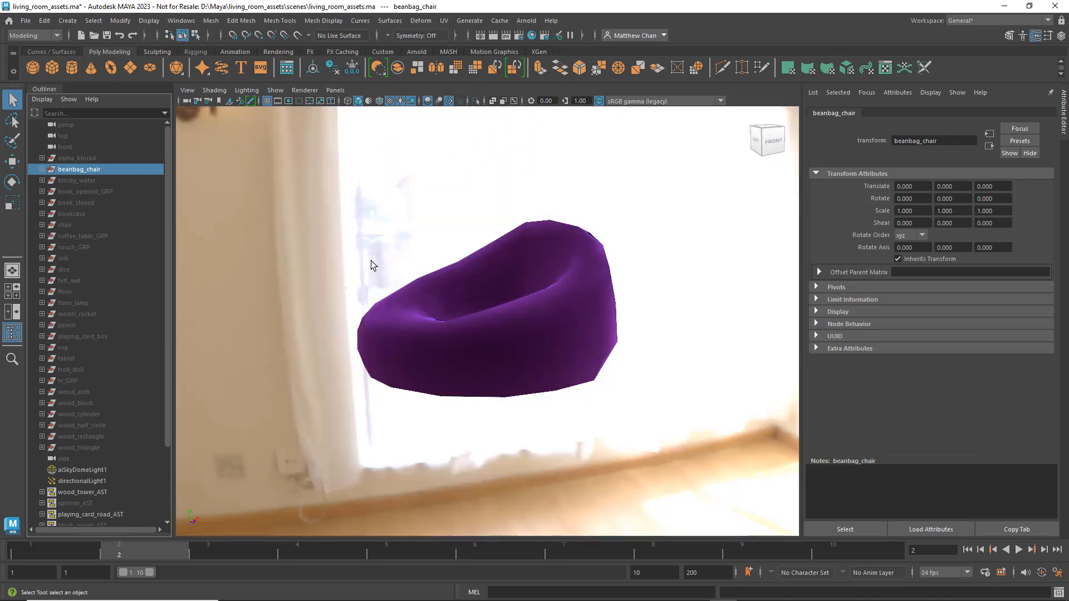
{"action": "left_click", "coordinate": [86, 191]}
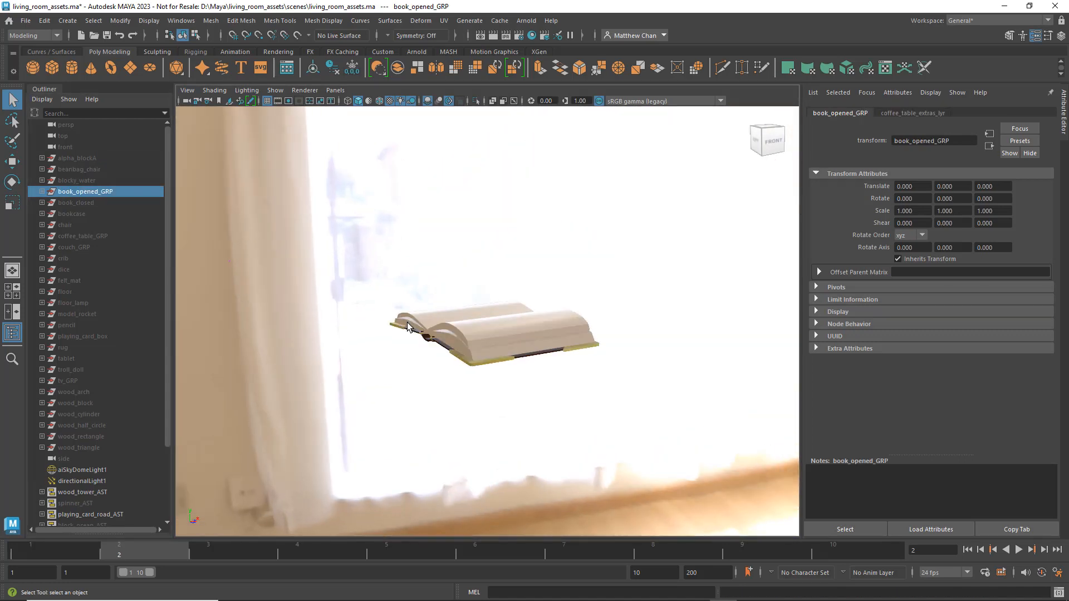
{"action": "left_click", "coordinate": [77, 203]}
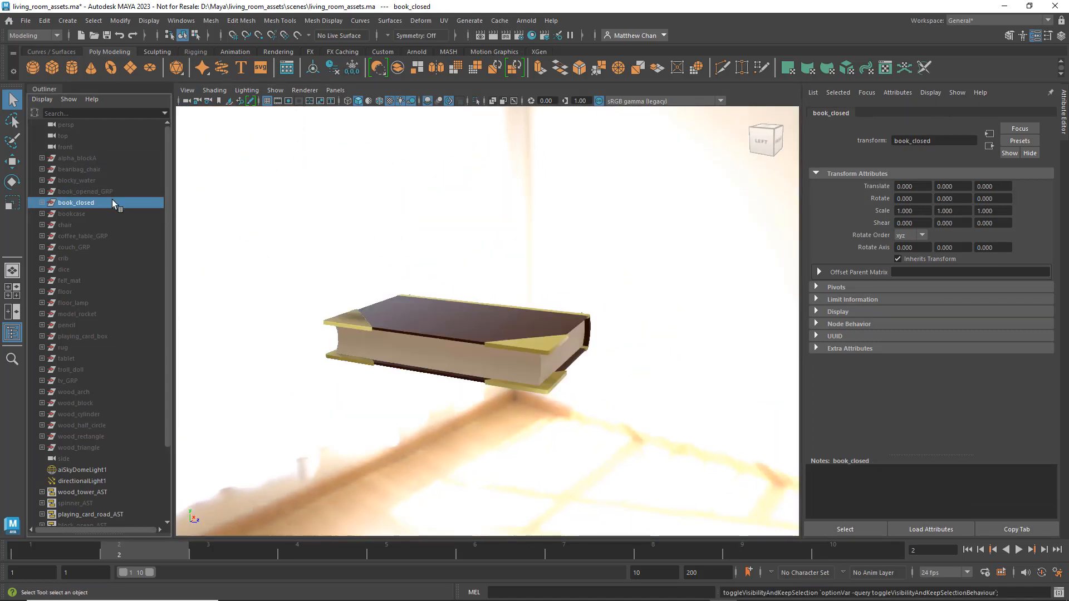
{"action": "left_click", "coordinate": [66, 225]}
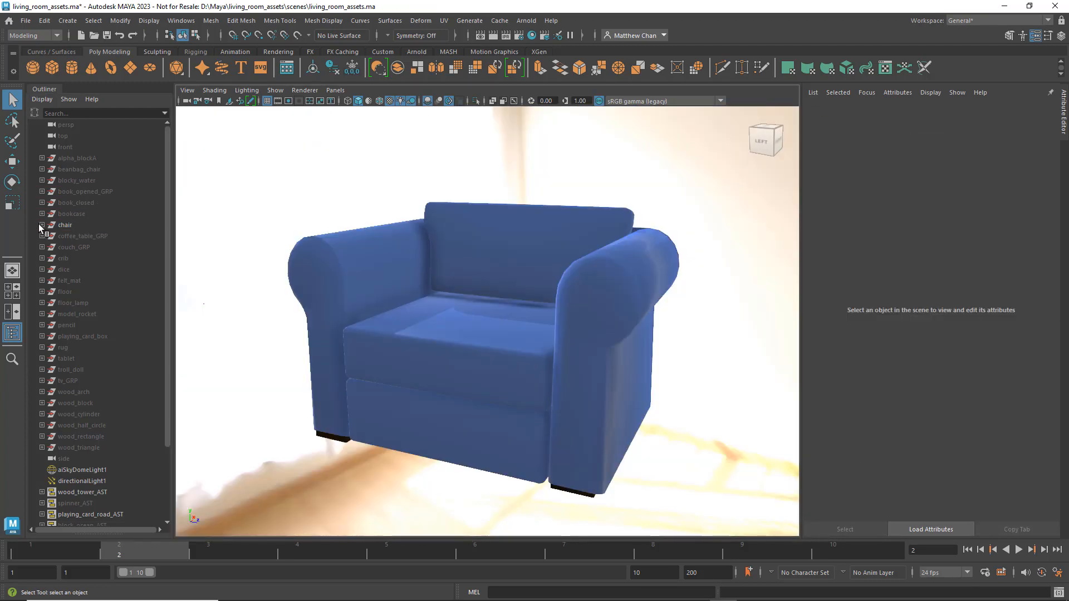
Inspect the chair's frame arm and two seat cushions, then select the whole chair group.
{"action": "left_click", "coordinate": [42, 225]}
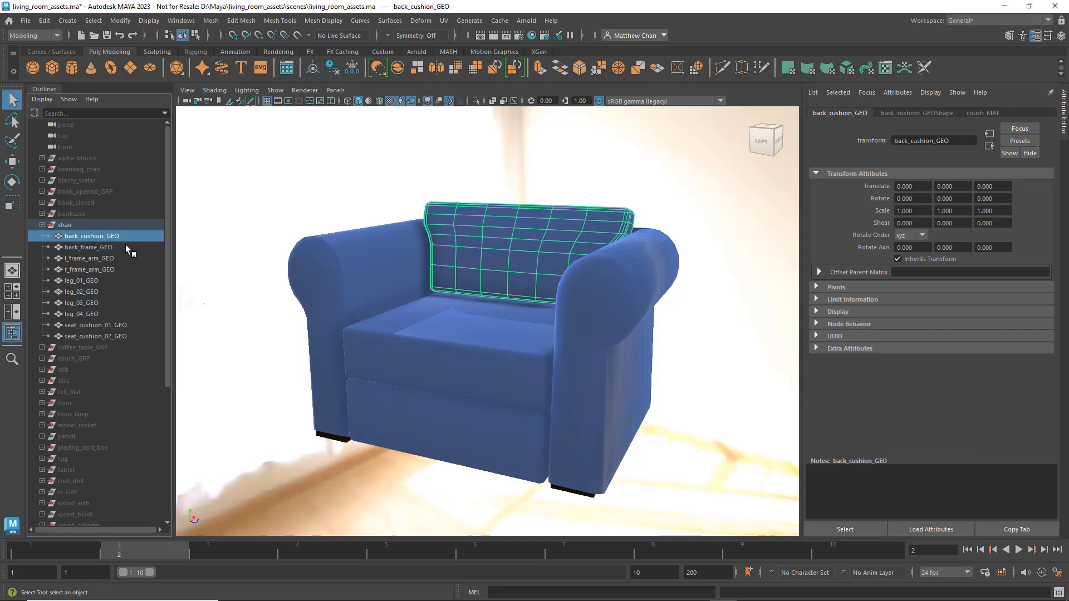
{"action": "left_click", "coordinate": [89, 258]}
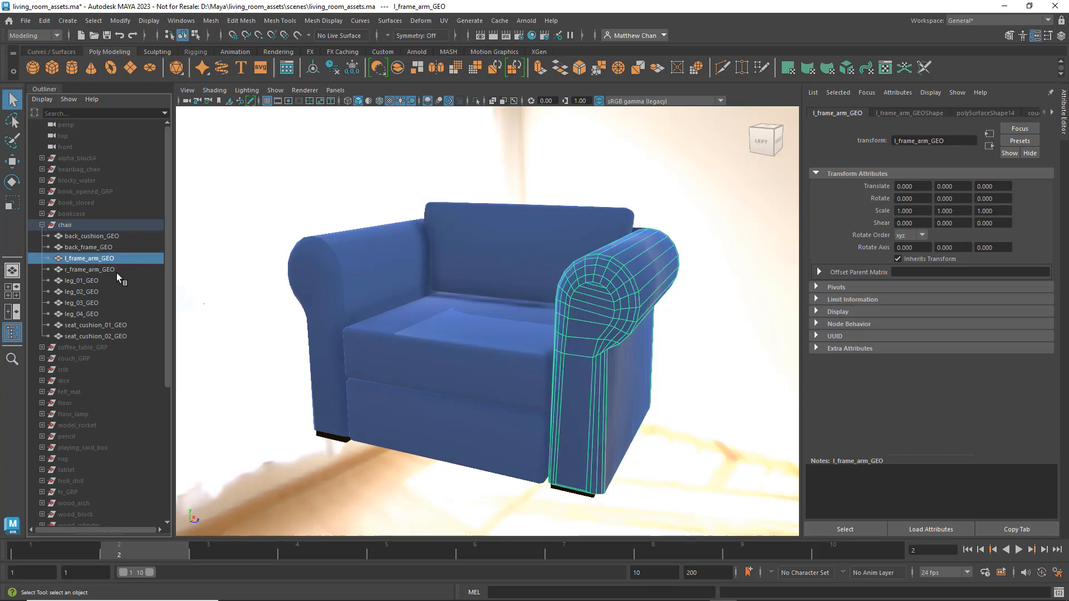
{"action": "left_click", "coordinate": [94, 325]}
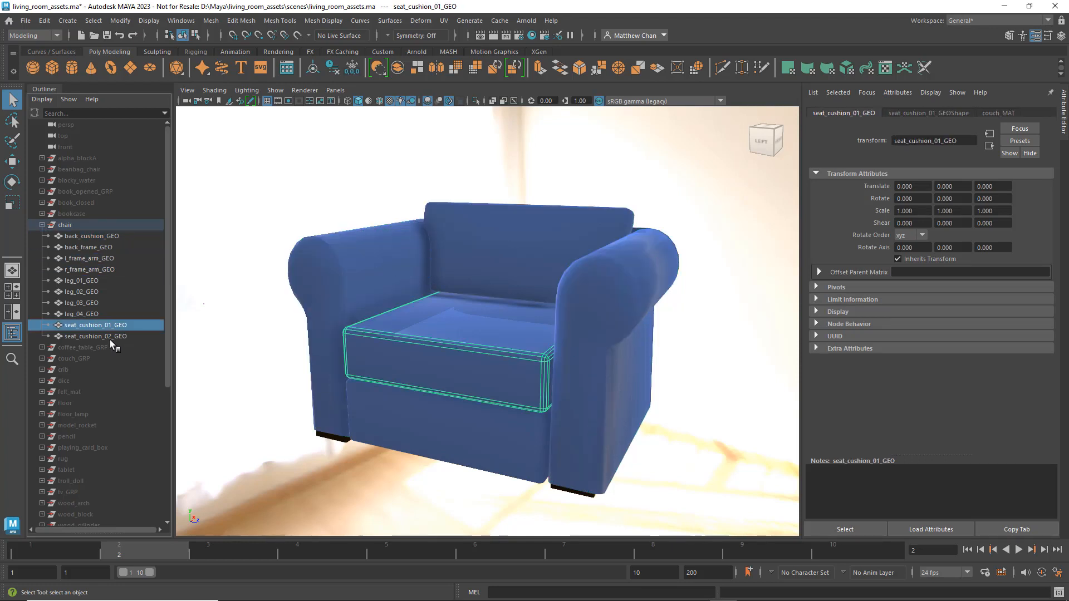
{"action": "left_click", "coordinate": [93, 336]}
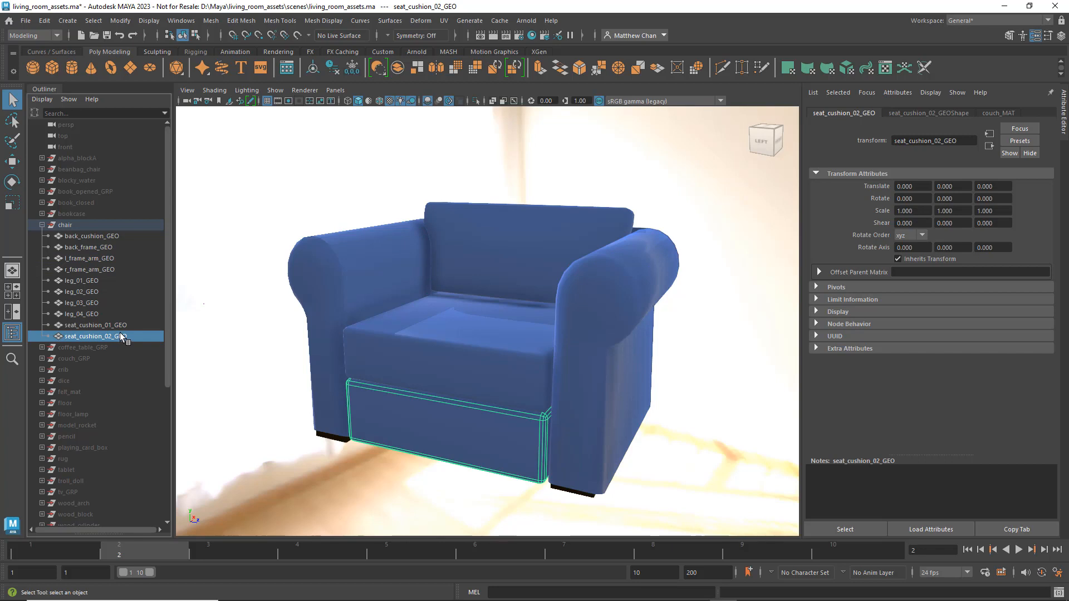
{"action": "mouse_move", "coordinate": [59, 271]}
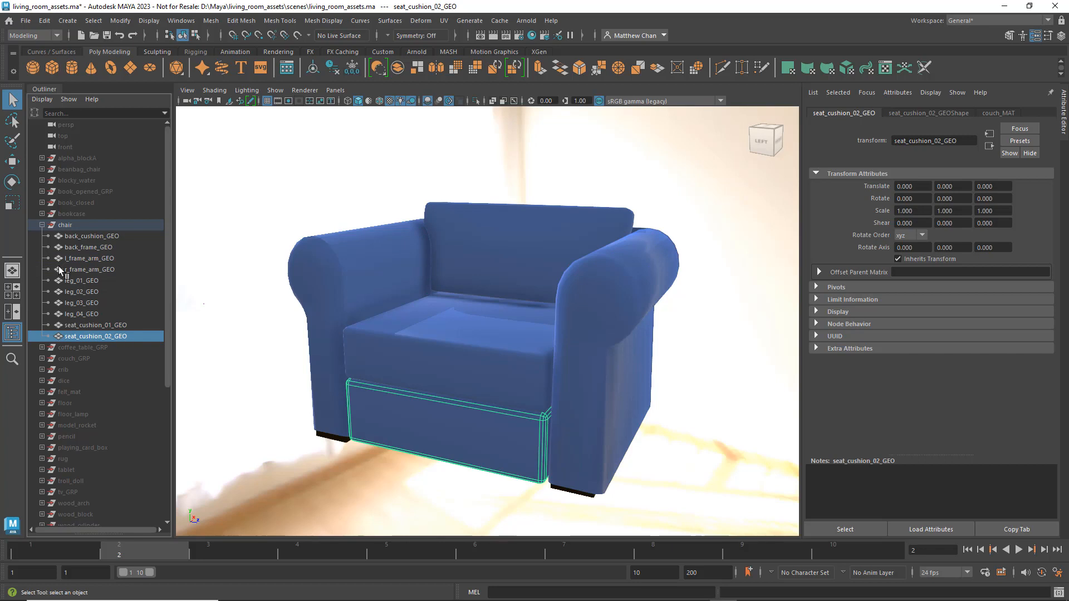
{"action": "left_click", "coordinate": [43, 225]}
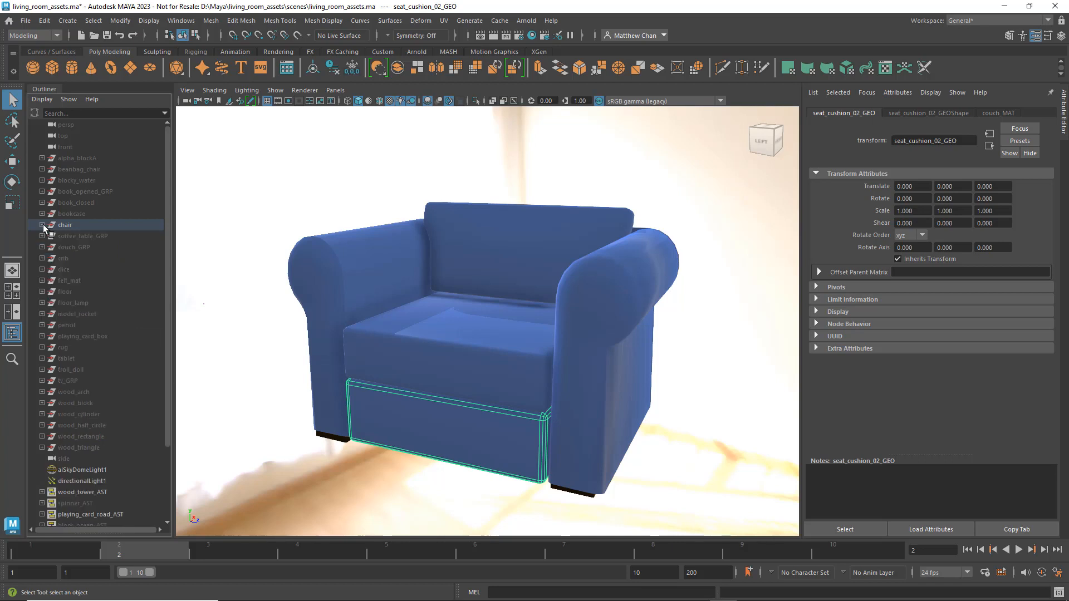
{"action": "left_click", "coordinate": [66, 225]}
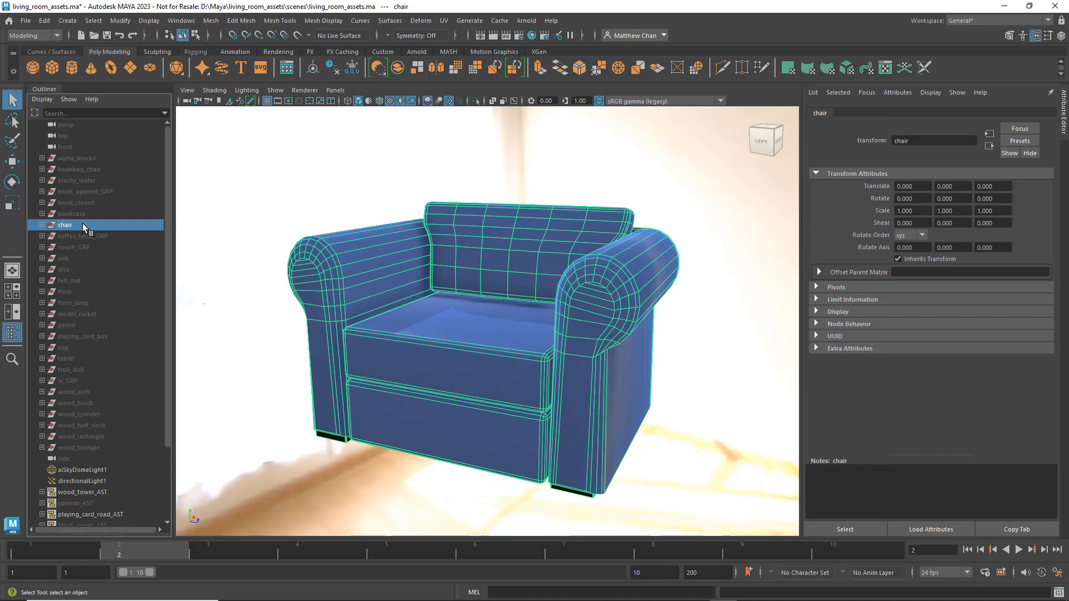
Export the selected chair group as chair.usd in USD Export format into scenes/USD.
{"action": "left_click", "coordinate": [25, 20]}
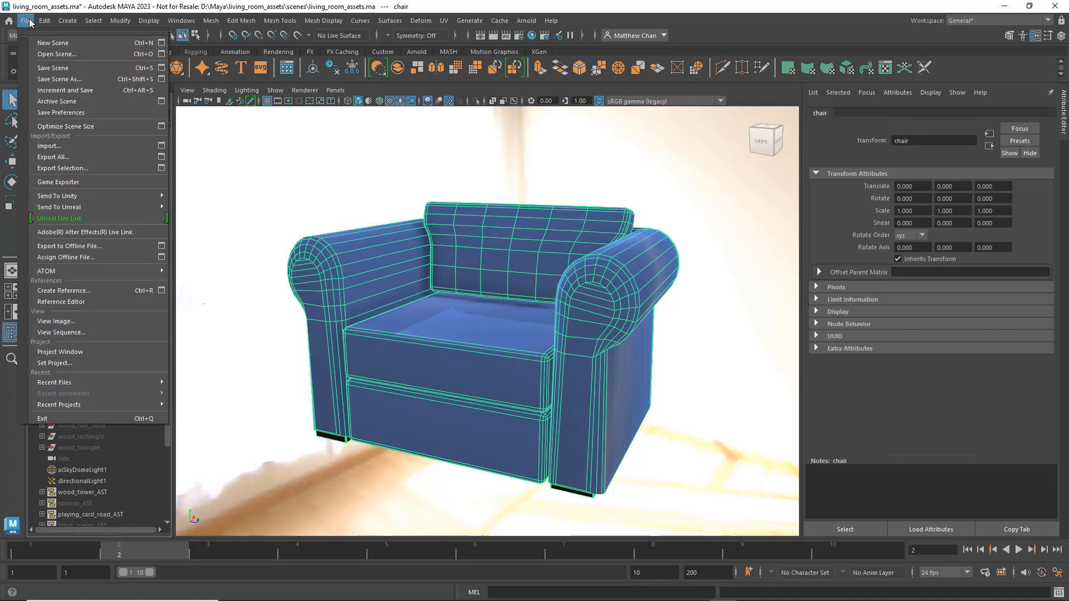
{"action": "mouse_move", "coordinate": [62, 168]}
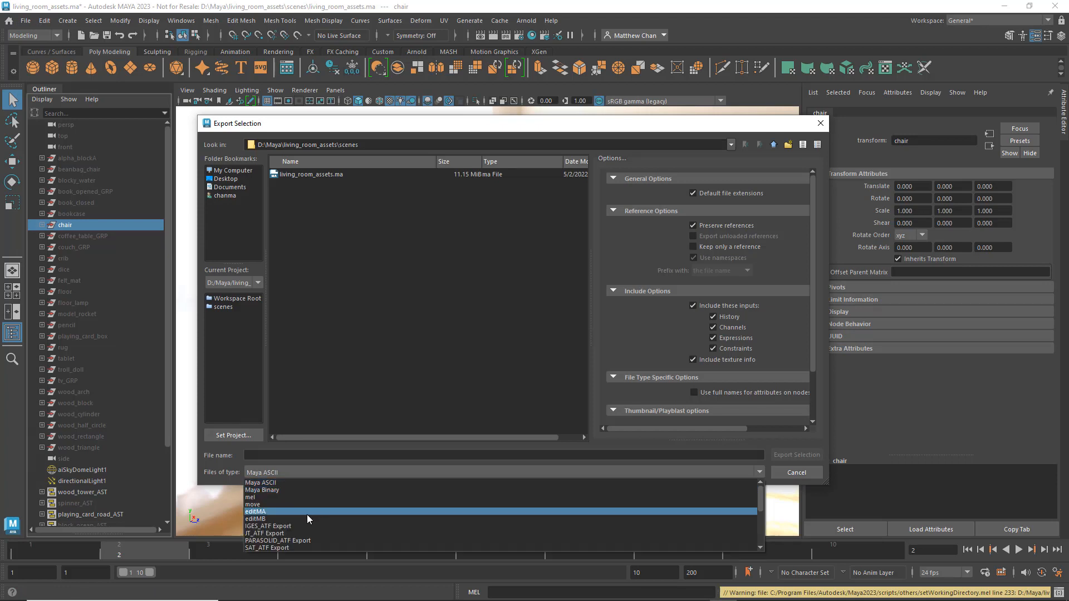
{"action": "scroll", "scroll_direction": "down", "scroll_amount": 3}
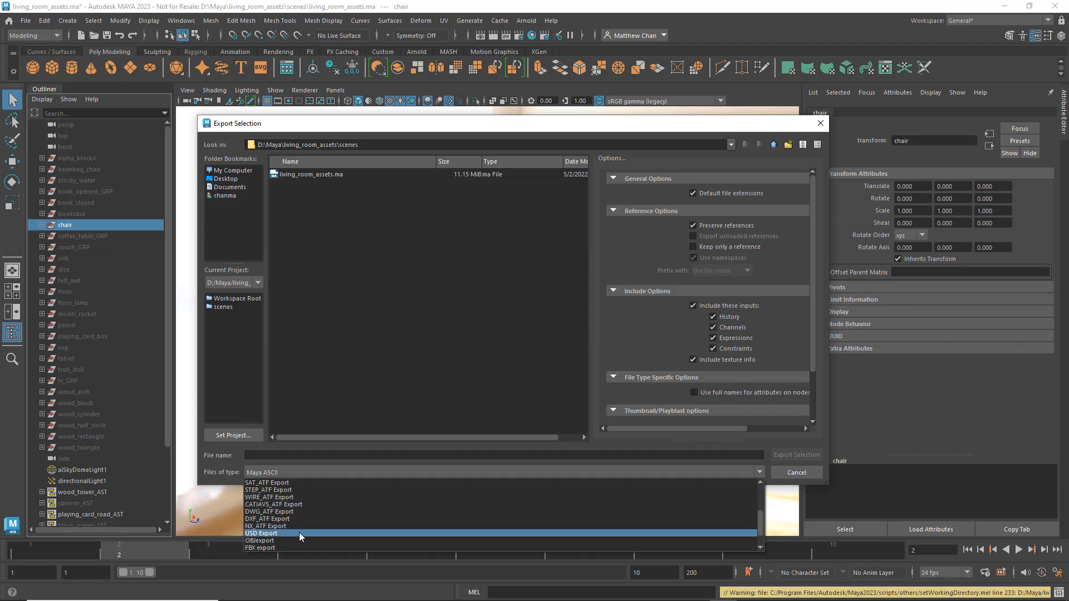
{"action": "left_click", "coordinate": [260, 532]}
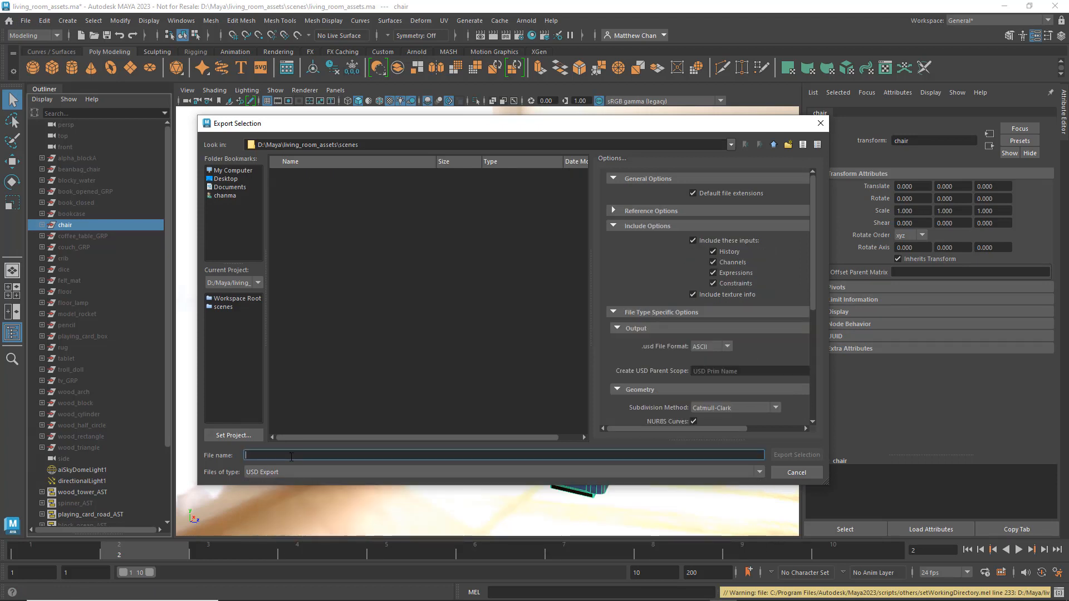
{"action": "type", "text": "chair"}
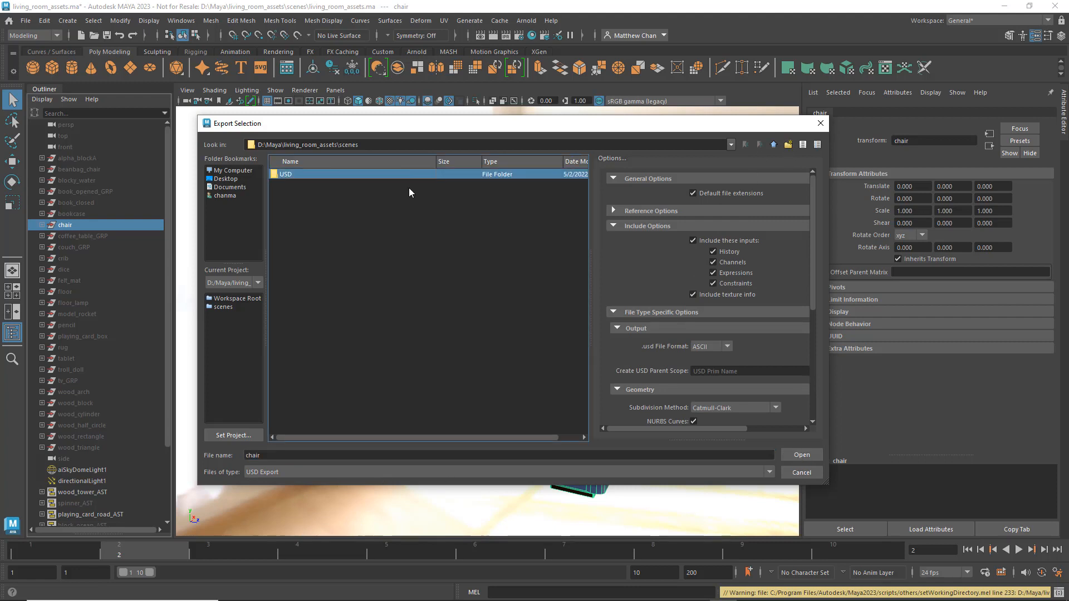
{"action": "double_click", "coordinate": [307, 173]}
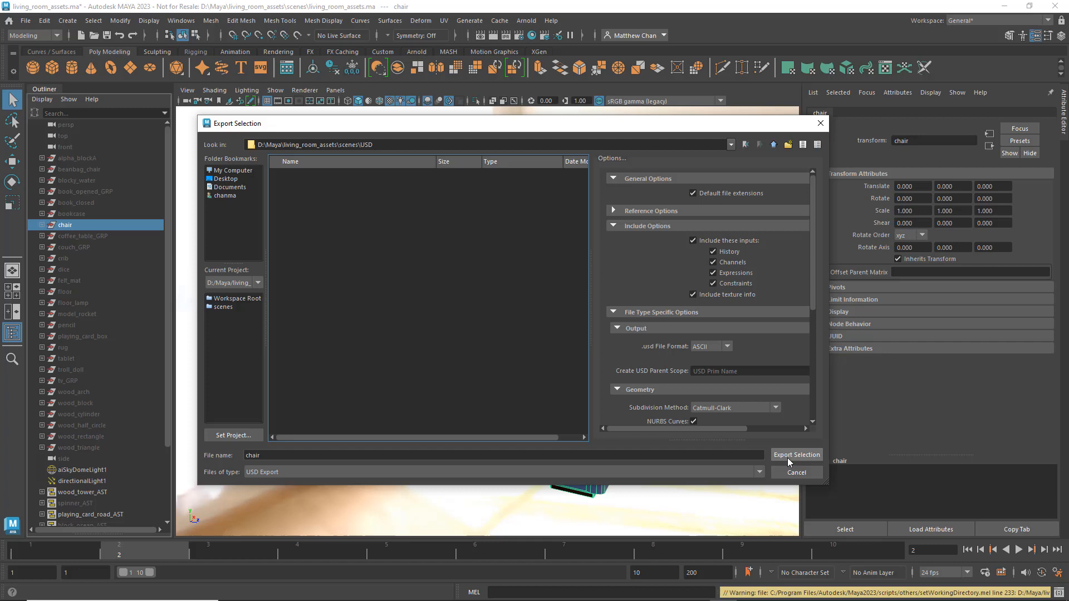
{"action": "left_click", "coordinate": [796, 455]}
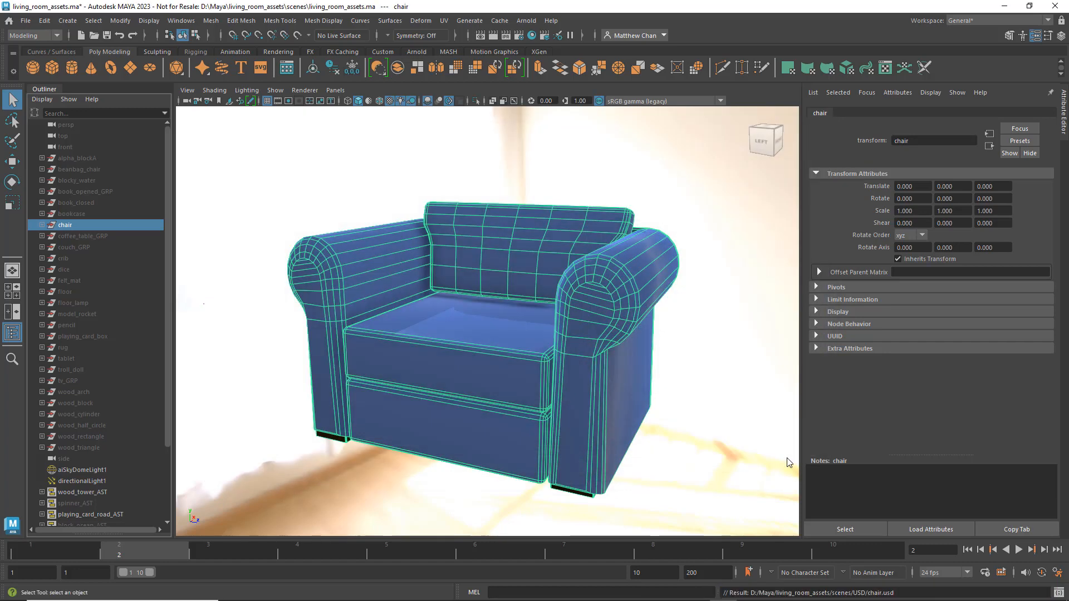
Select the coffee table group and export it as its own USD file.
{"action": "left_click", "coordinate": [83, 235]}
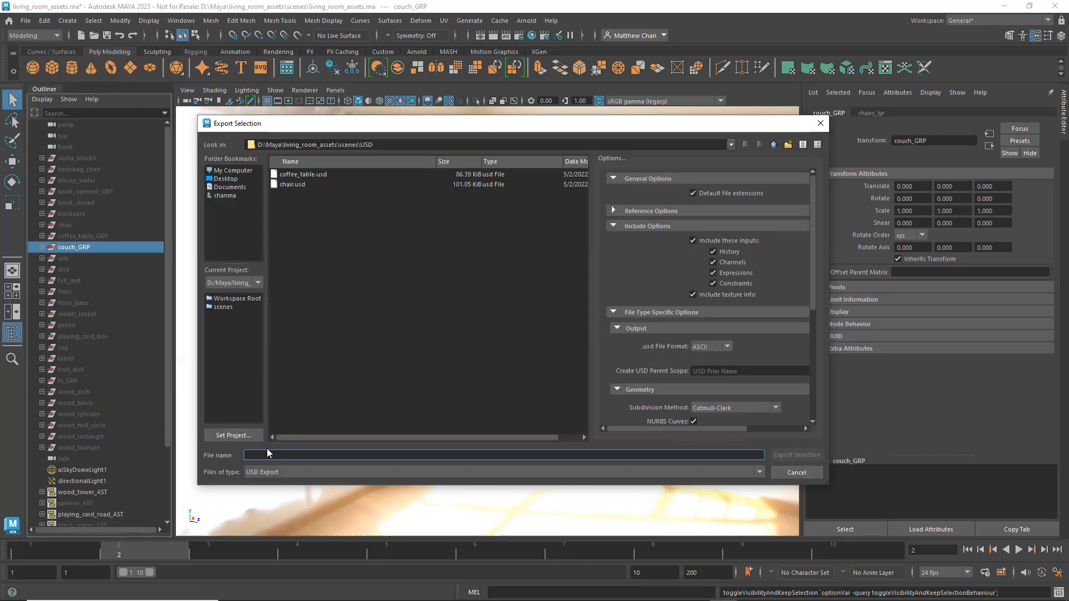
{"action": "left_click", "coordinate": [795, 455]}
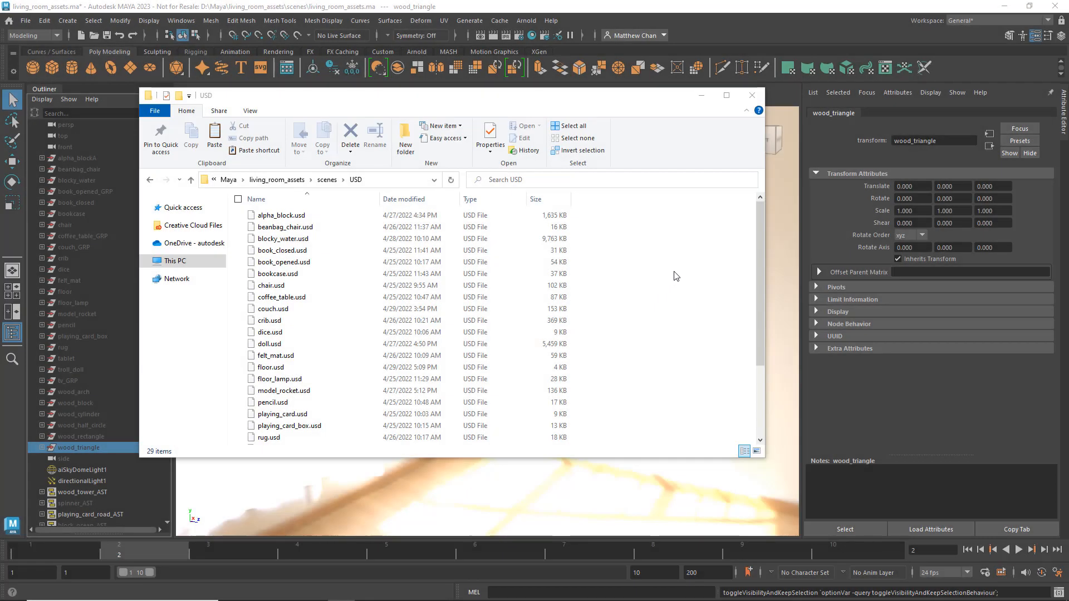
Scroll the asset USD files down to wood_triangle.usd, then close the folder window.
{"action": "scroll", "scroll_direction": "down", "scroll_amount": 3}
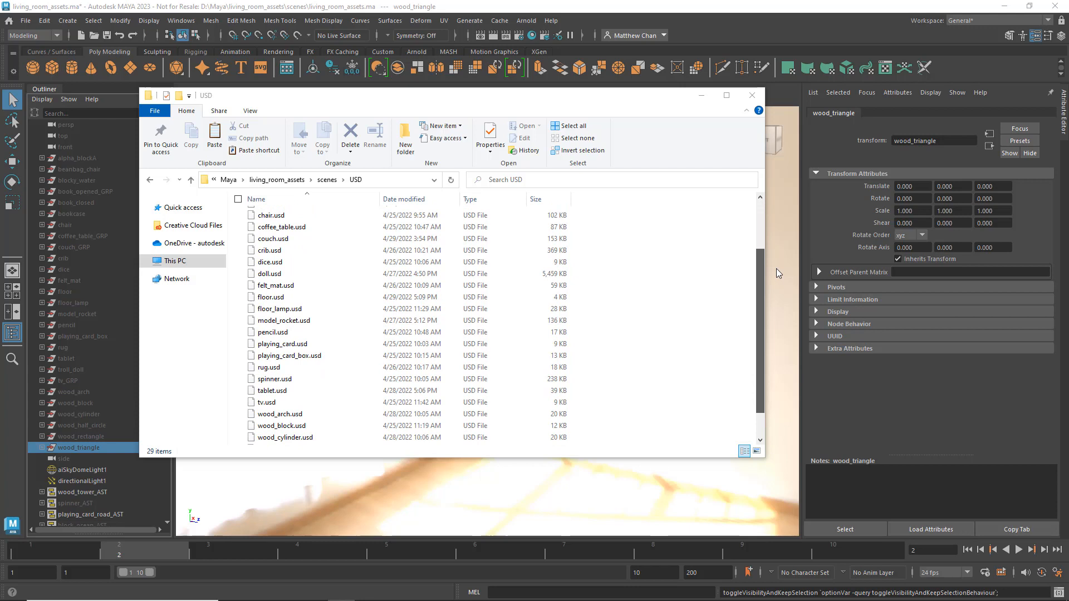
{"action": "scroll", "scroll_direction": "down", "scroll_amount": 3}
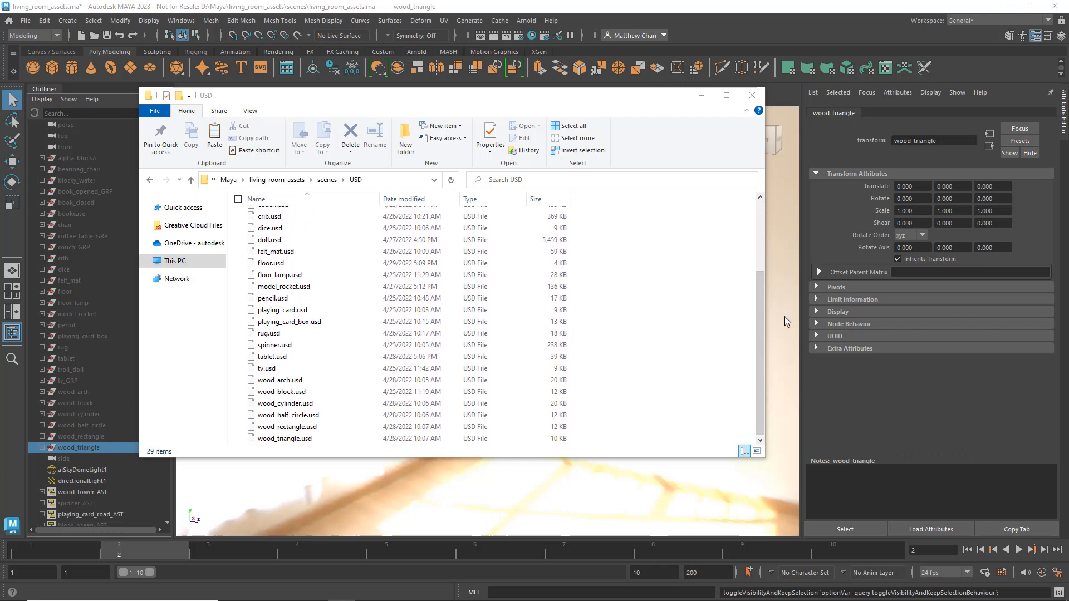
{"action": "mouse_move", "coordinate": [697, 103]}
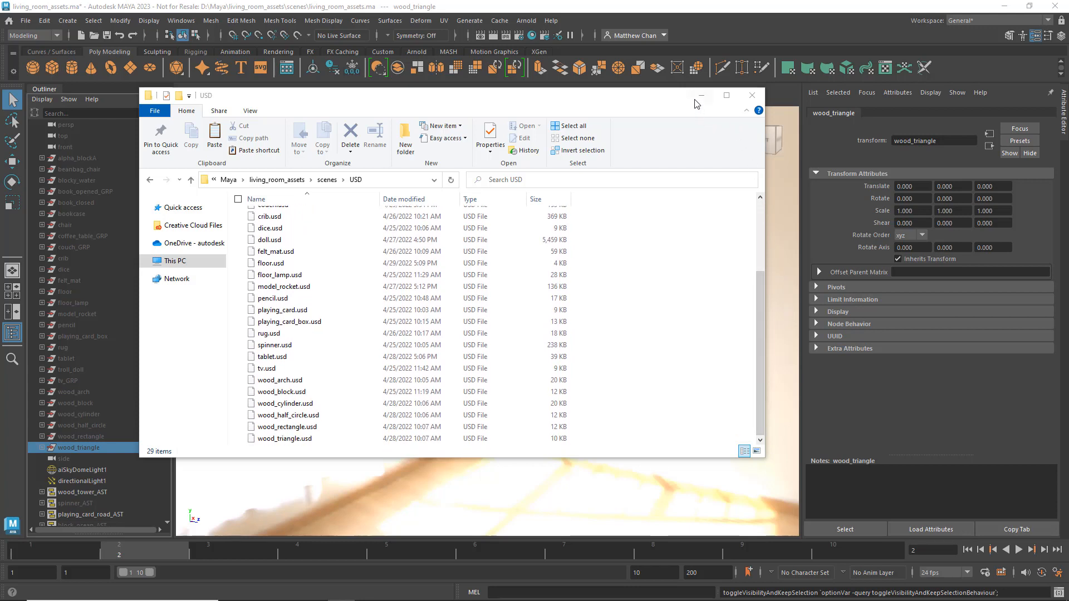
{"action": "left_click", "coordinate": [750, 95]}
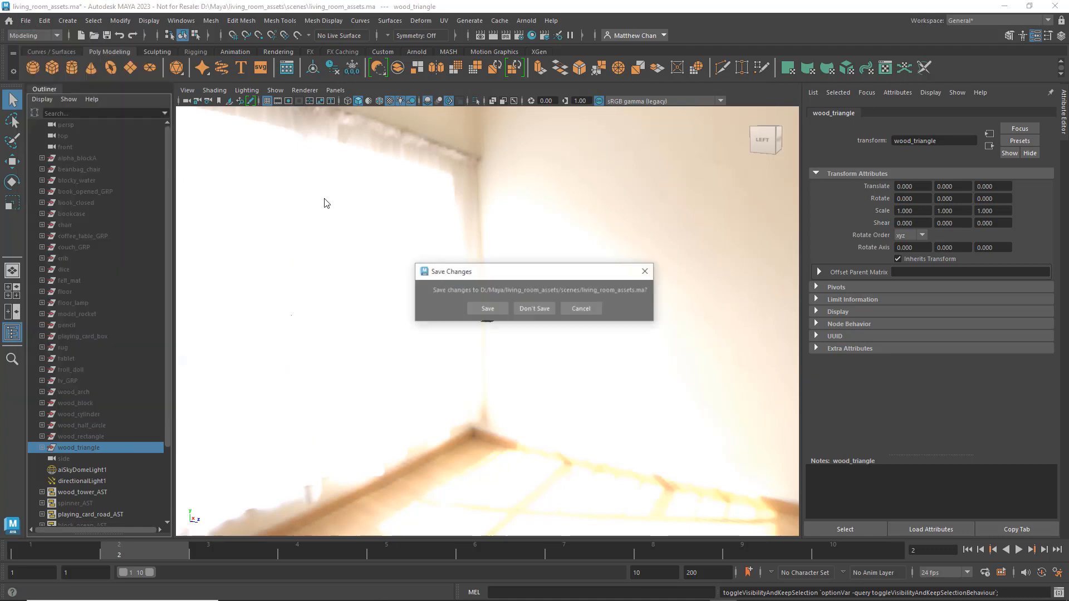
Discard changes to the assets scene and bring up Create's USD stage options.
{"action": "left_click", "coordinate": [534, 308]}
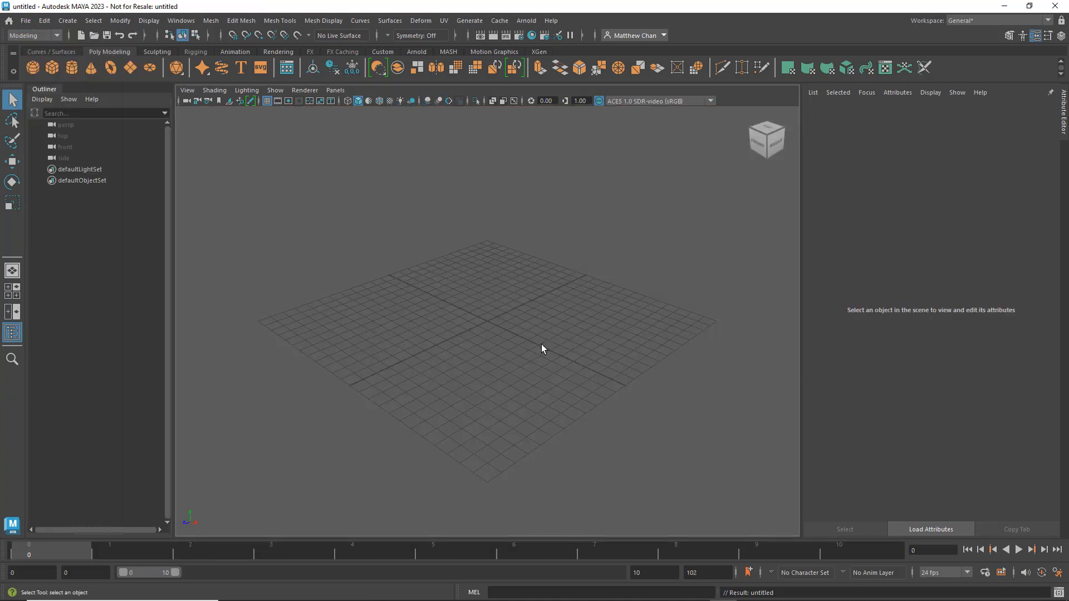
{"action": "left_click", "coordinate": [67, 20]}
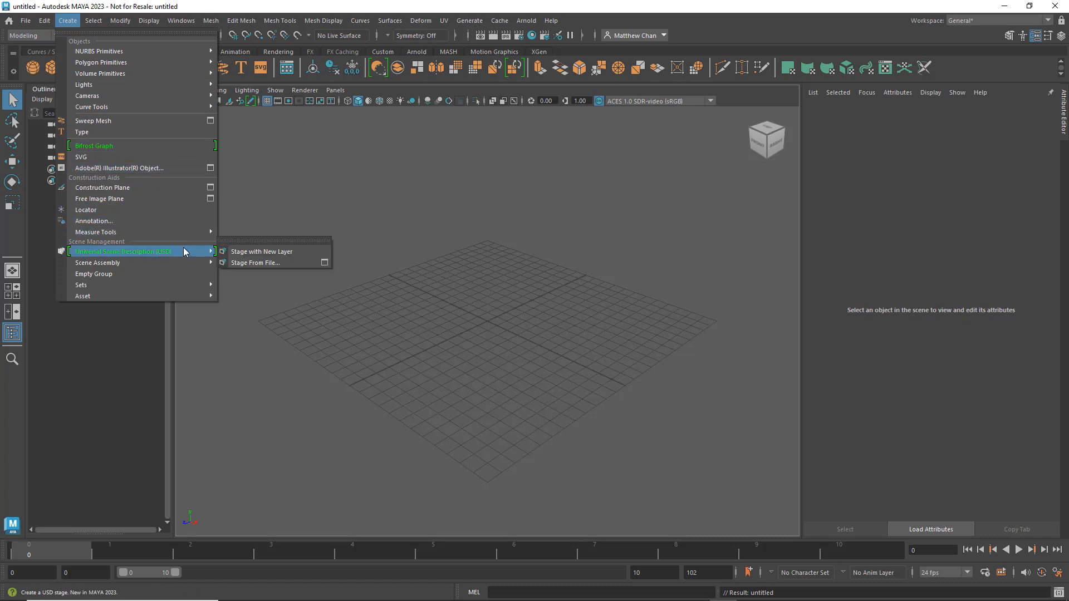
{"action": "mouse_move", "coordinate": [192, 252]}
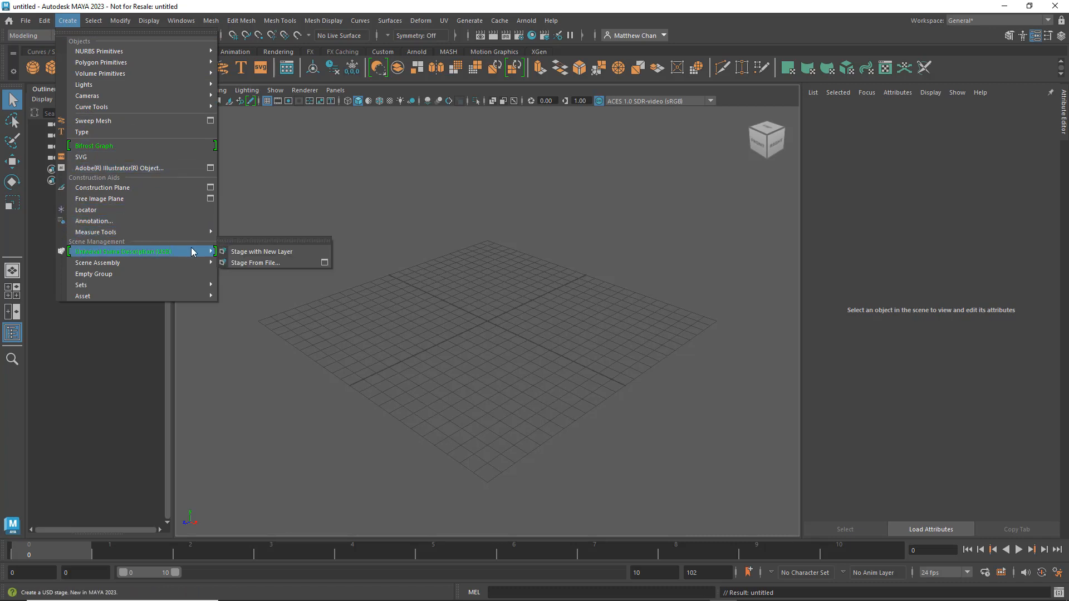
{"action": "mouse_move", "coordinate": [272, 263]}
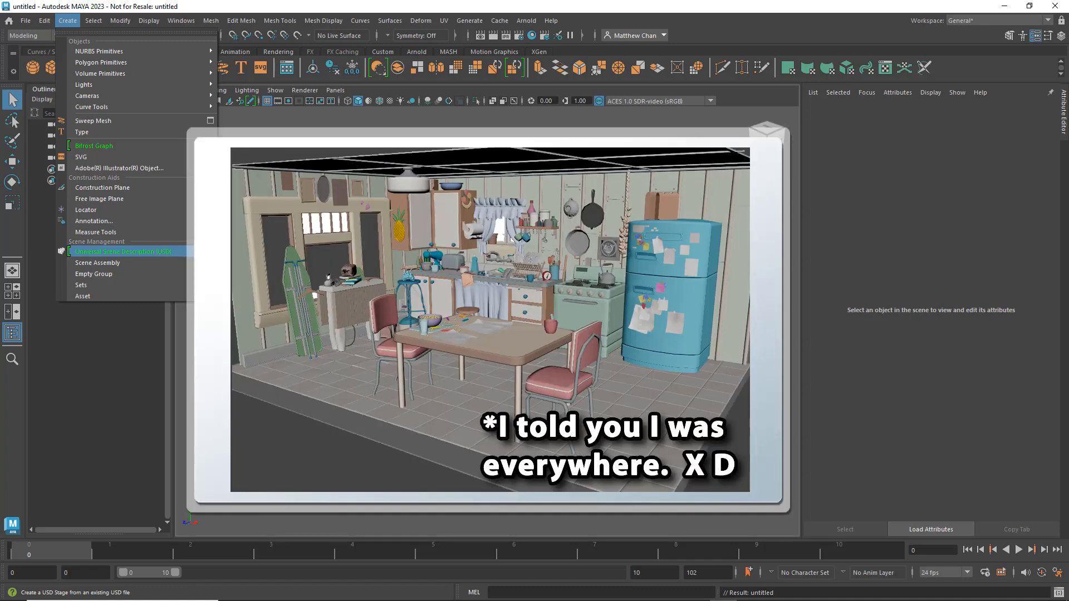
{"action": "mouse_move", "coordinate": [127, 251]}
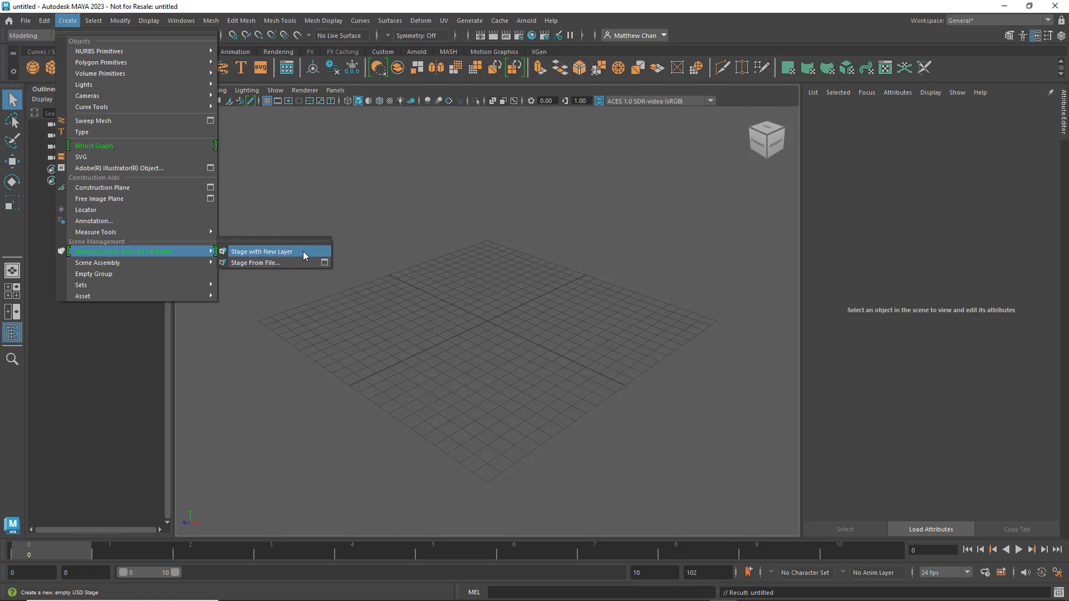
Create stage1 with a new layer and open its USD Layer Editor.
{"action": "left_click", "coordinate": [262, 251]}
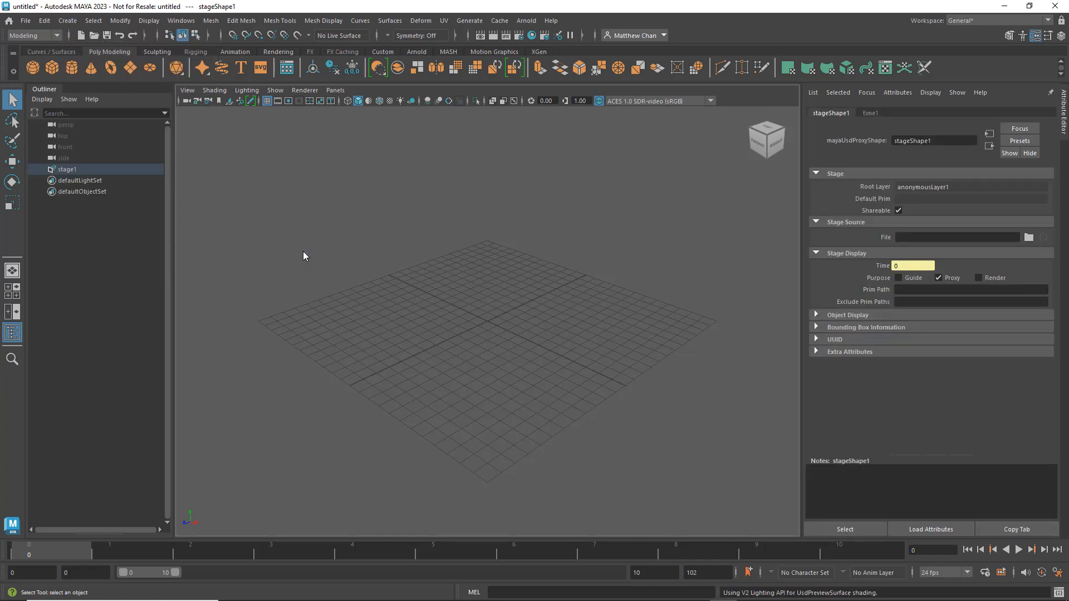
{"action": "right_click", "coordinate": [102, 173]}
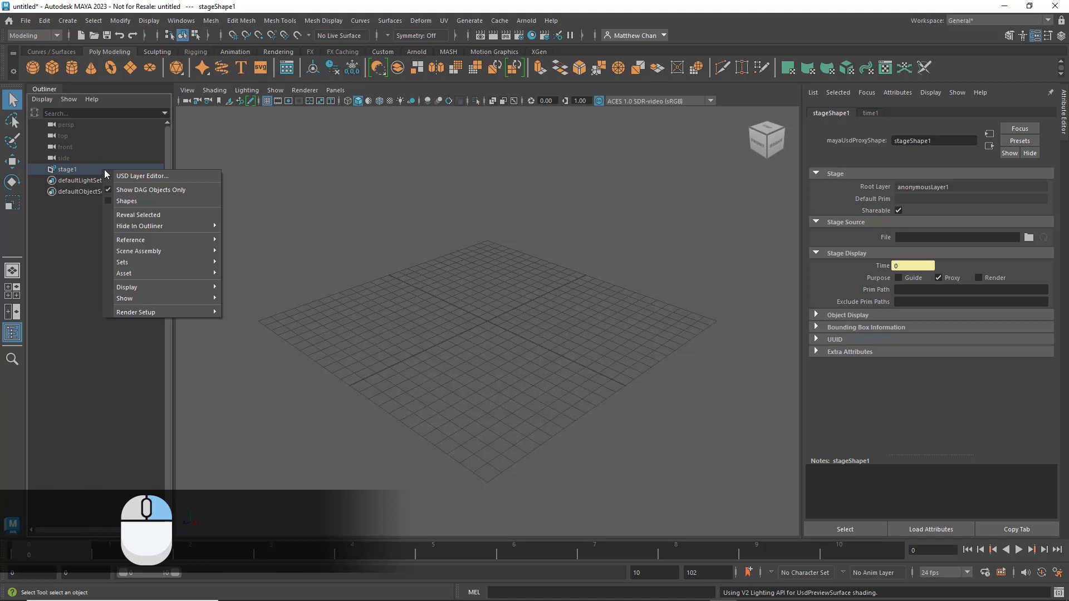
{"action": "left_click", "coordinate": [142, 176]}
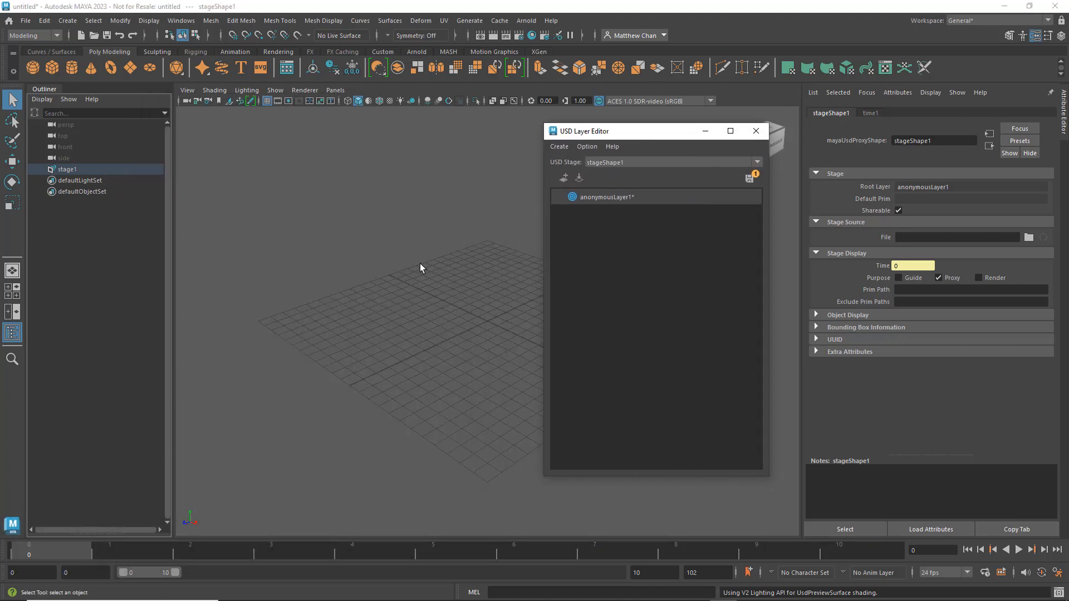
{"action": "mouse_move", "coordinate": [442, 258]}
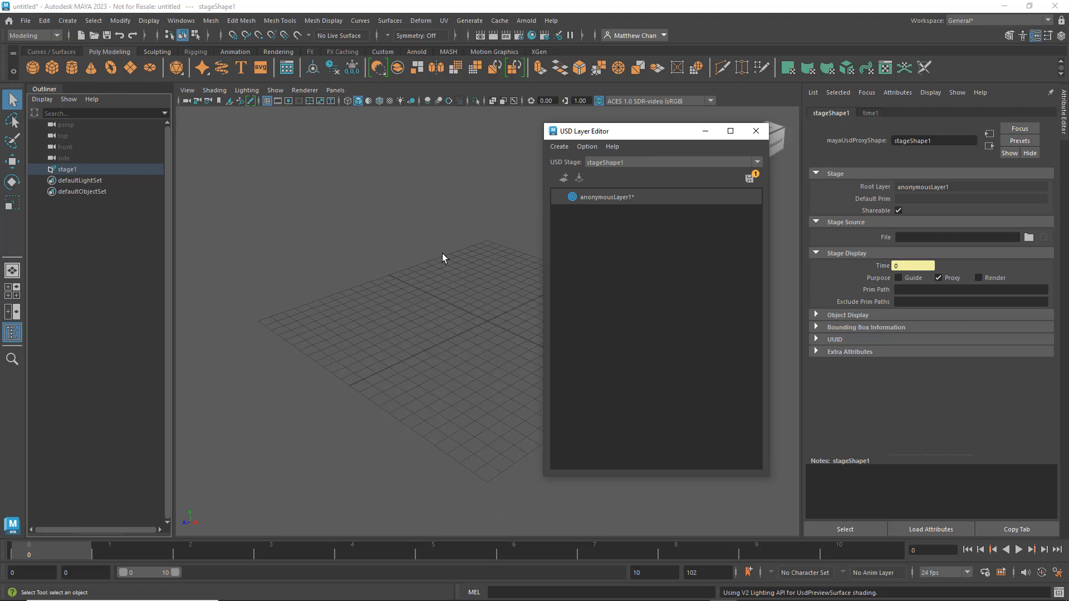
{"action": "mouse_move", "coordinate": [668, 213]}
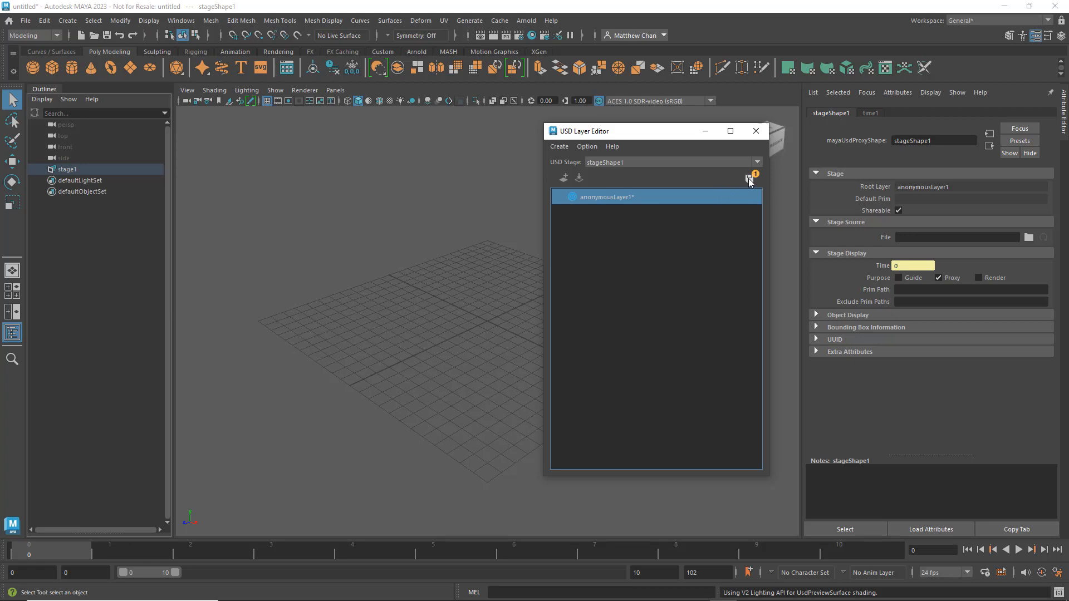
Save the stage's root layer as living_room_LAYOUT.usd and select that root layer.
{"action": "left_click", "coordinate": [749, 178]}
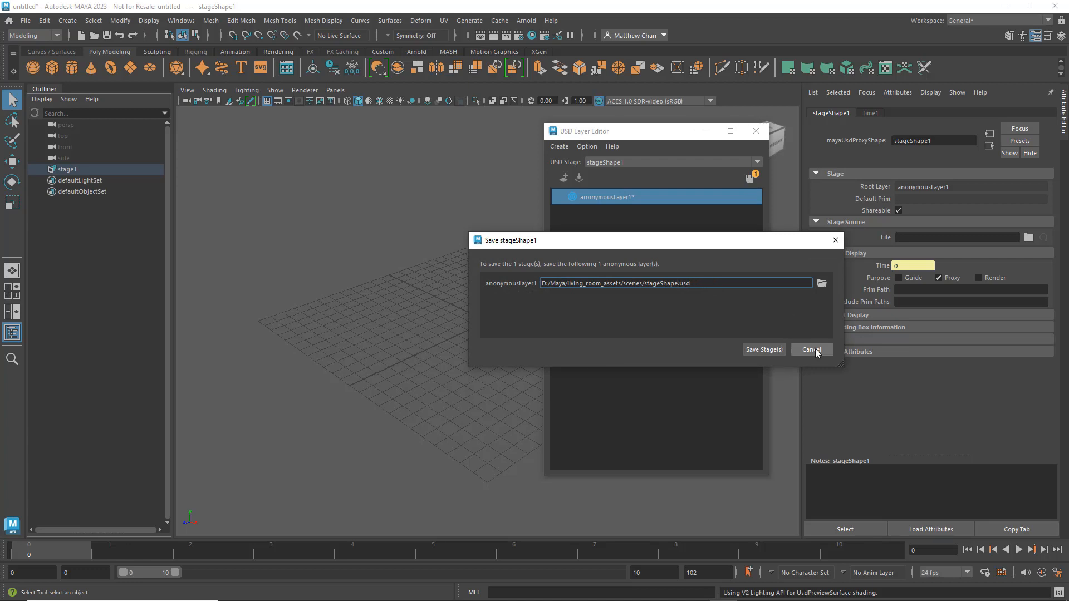
{"action": "type", "text": "living_room_1"}
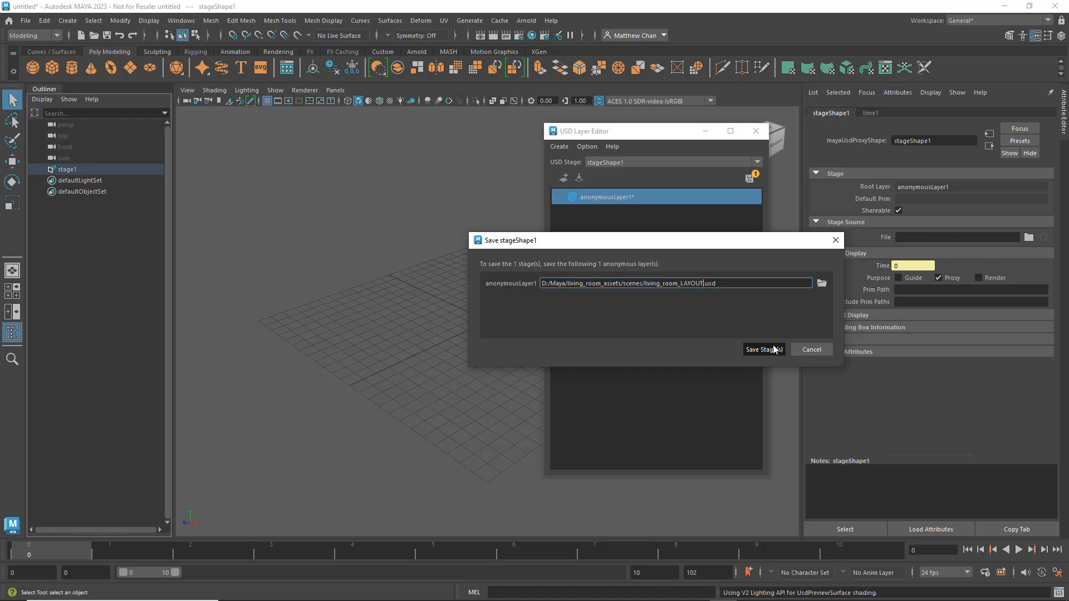
{"action": "left_click", "coordinate": [762, 349]}
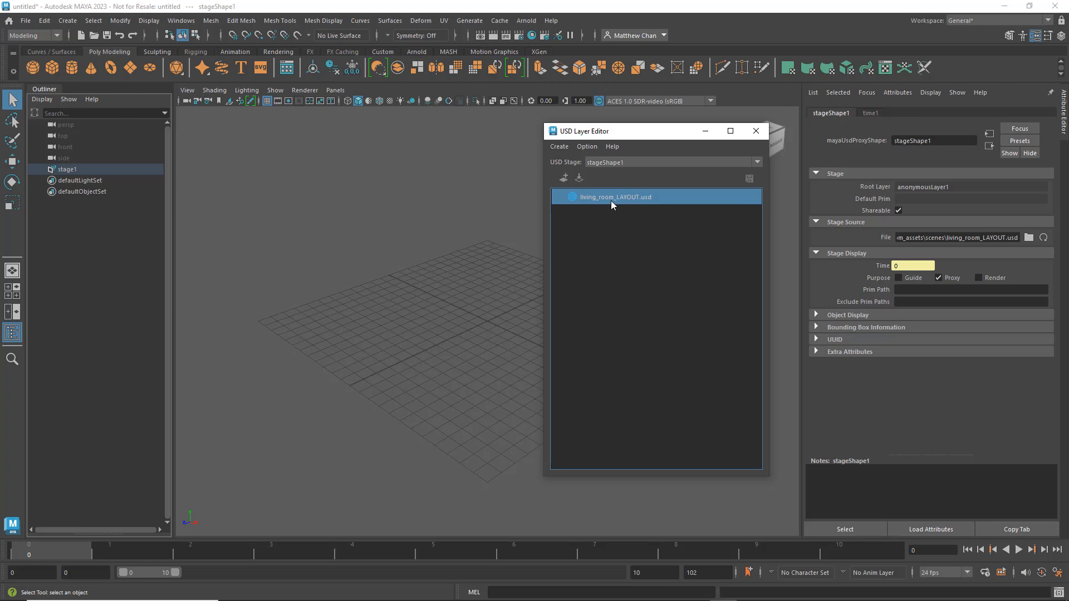
{"action": "left_click", "coordinate": [564, 179]}
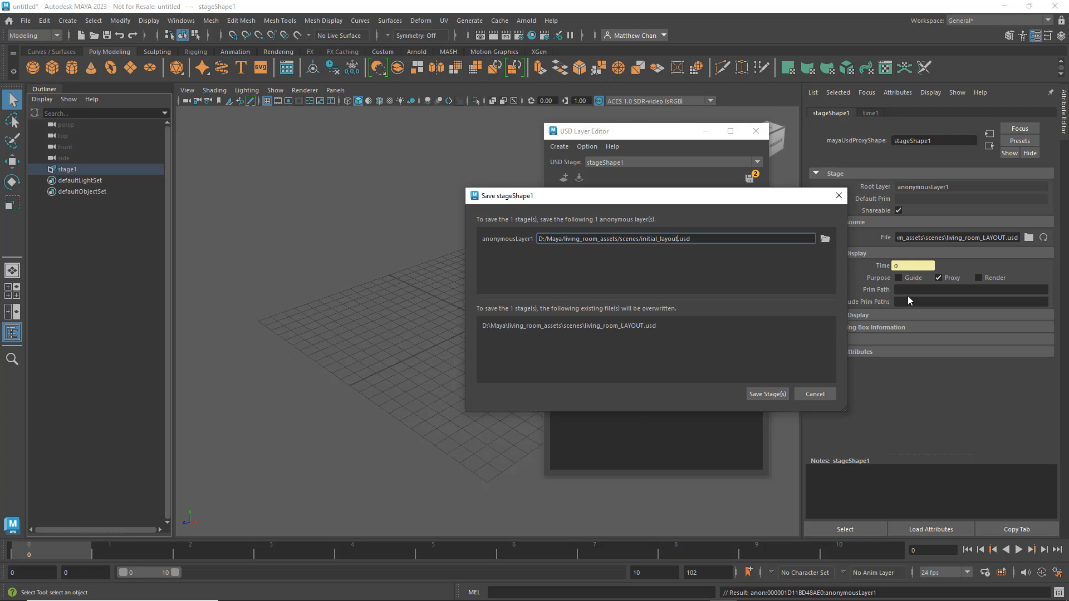
Confirm saving initial_layout.usd as the root layer's sublayer along with the stage.
{"action": "left_click", "coordinate": [767, 395]}
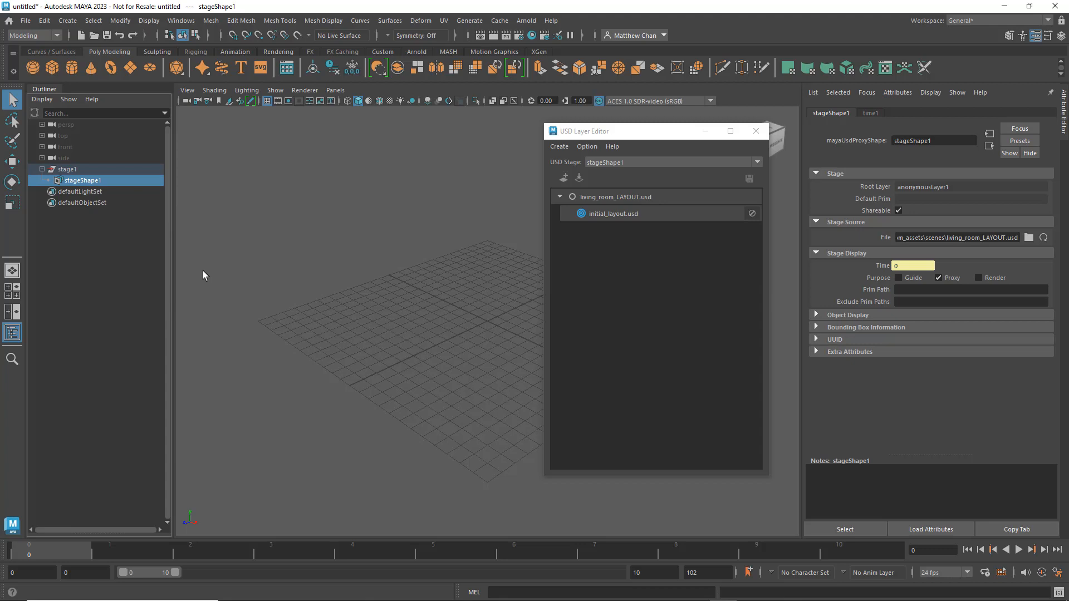
Add an Xform prim, Xform1, under stageShape1.
{"action": "right_click", "coordinate": [82, 180]}
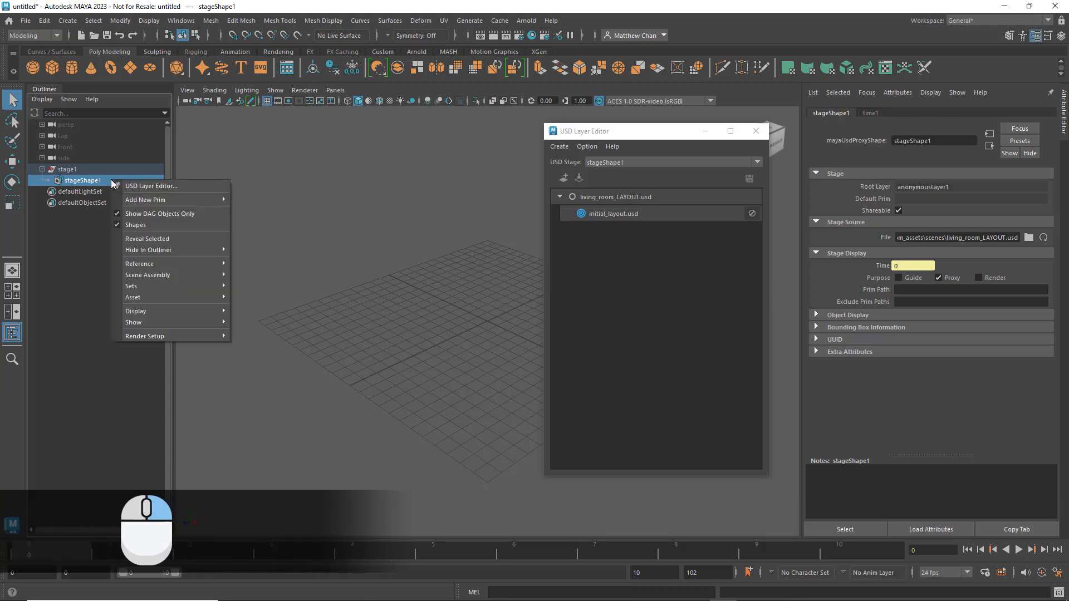
{"action": "mouse_move", "coordinate": [150, 186]}
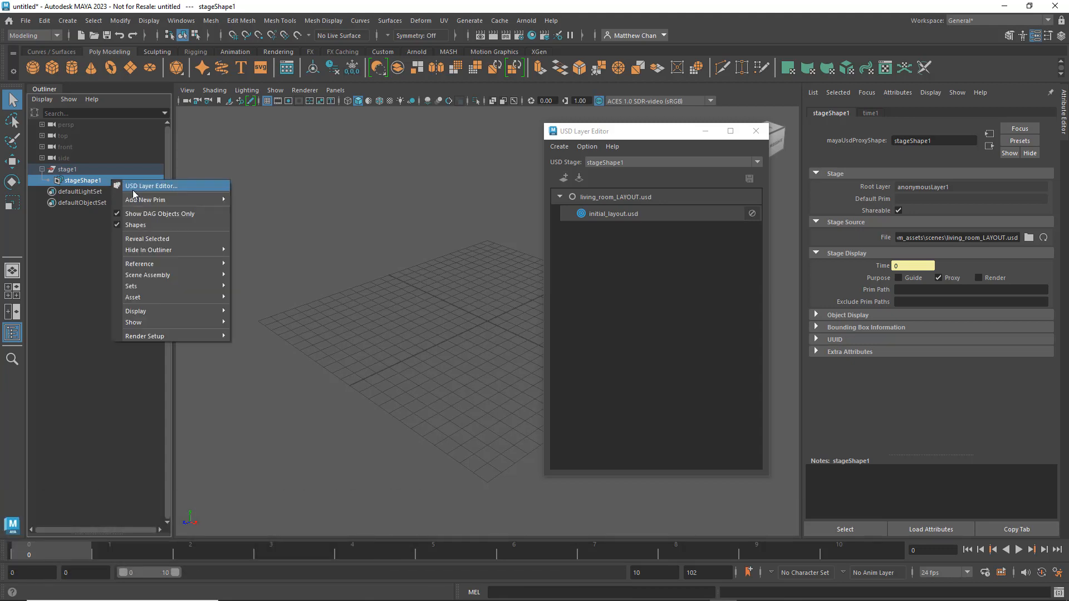
{"action": "mouse_move", "coordinate": [145, 200]}
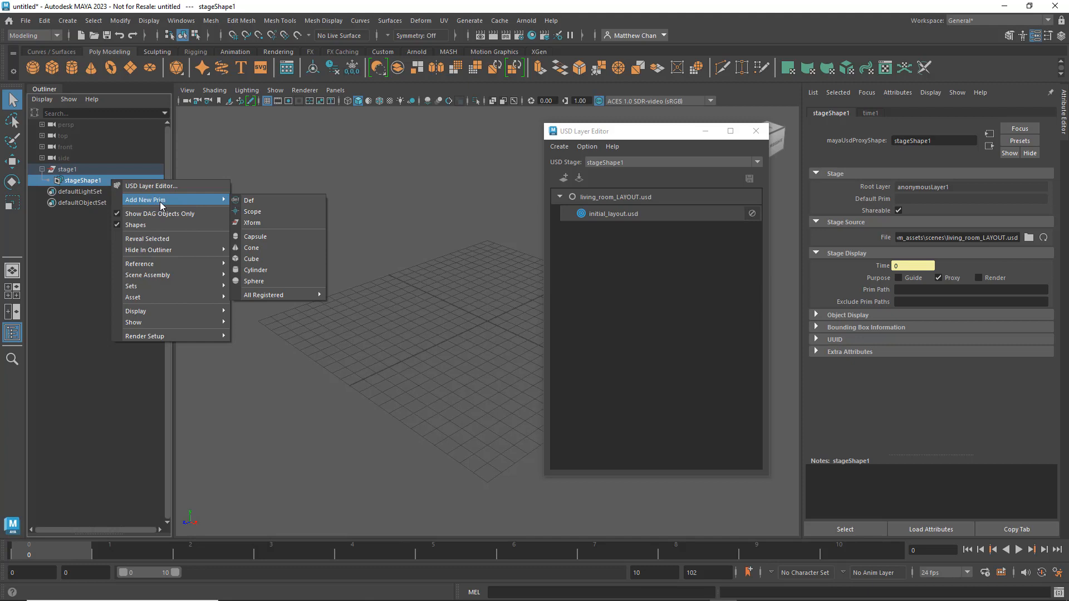
{"action": "mouse_move", "coordinate": [280, 201]}
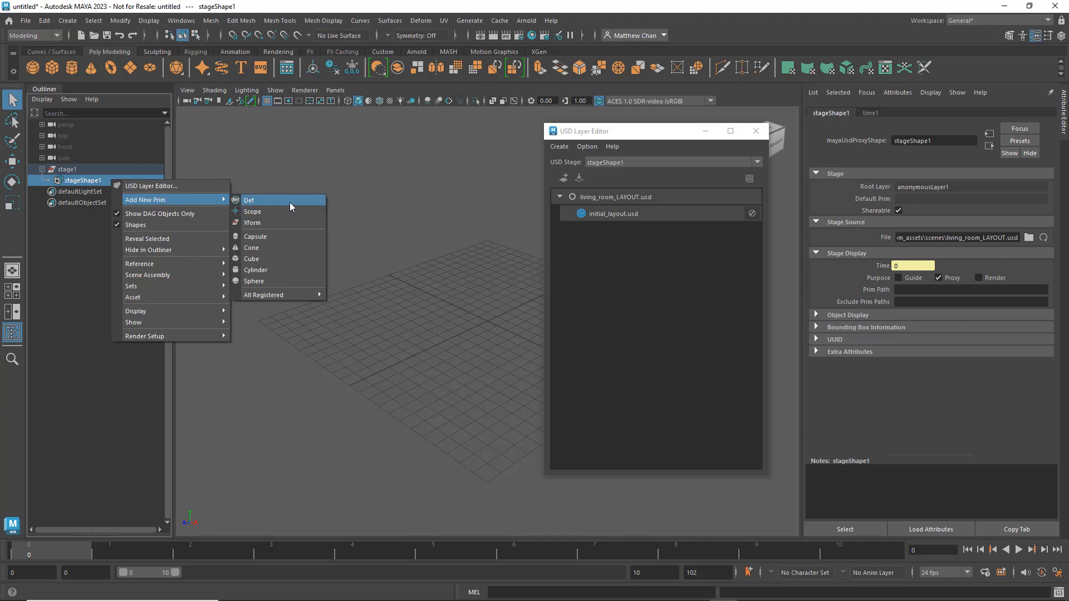
{"action": "mouse_move", "coordinate": [307, 225]}
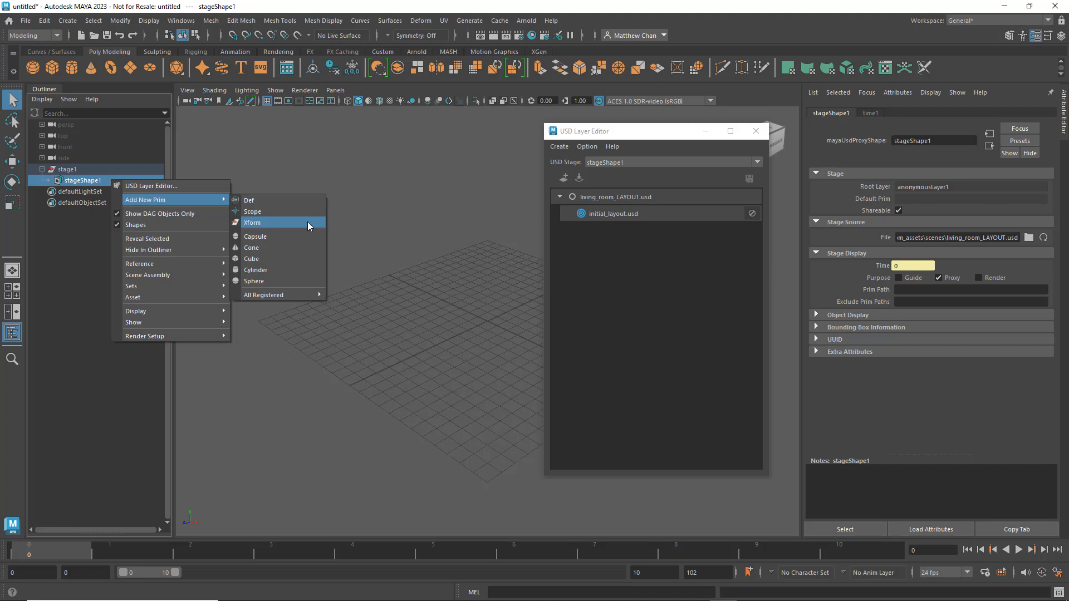
{"action": "left_click", "coordinate": [252, 223]}
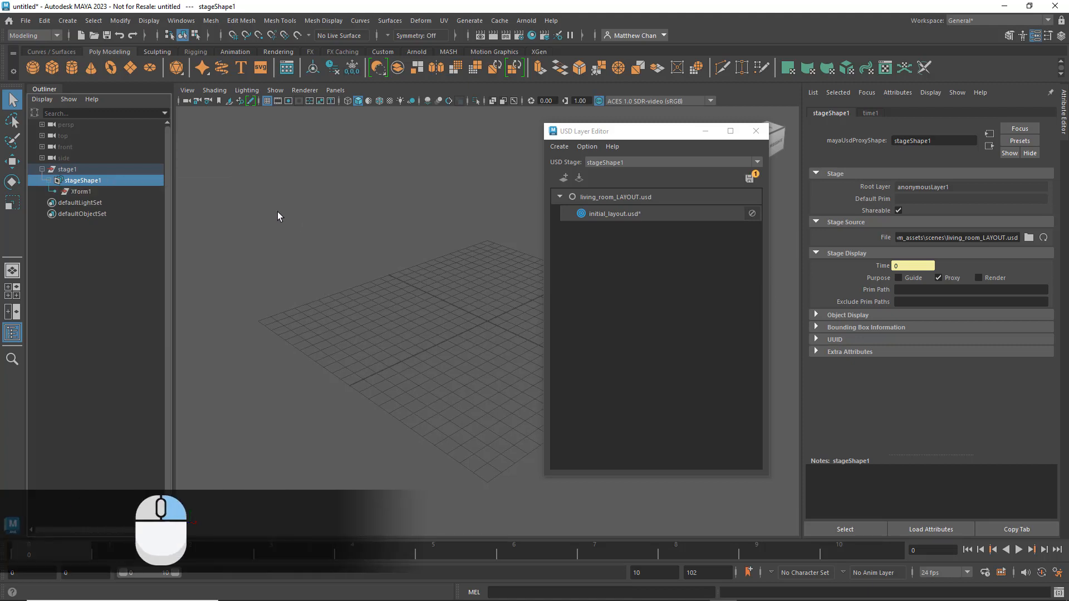
Add a USD reference to chair.usd on Xform1 so the blue armchair appears.
{"action": "right_click", "coordinate": [80, 192]}
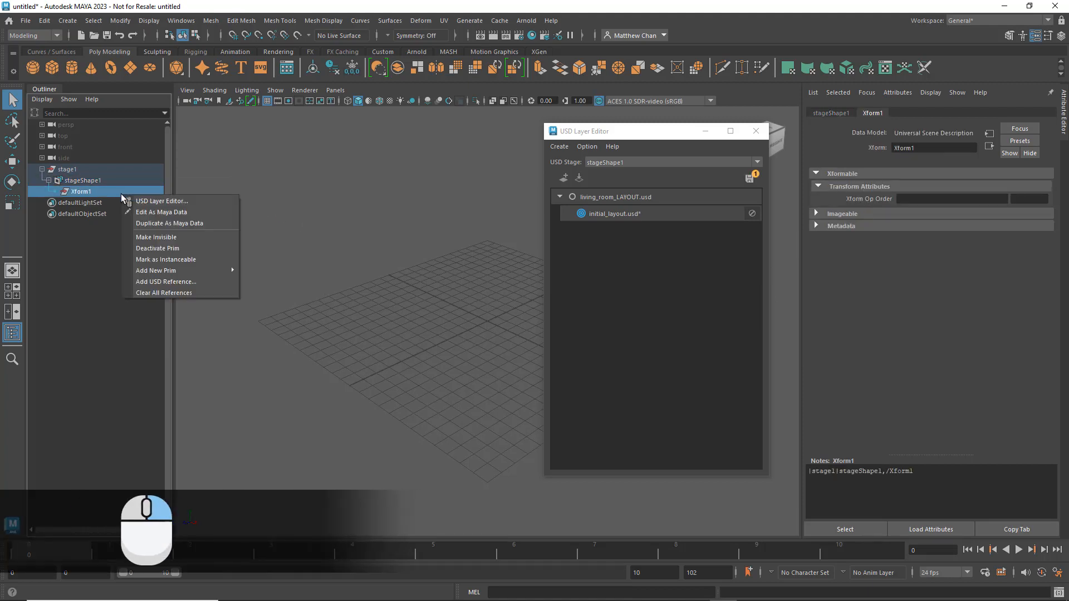
{"action": "mouse_move", "coordinate": [166, 282]}
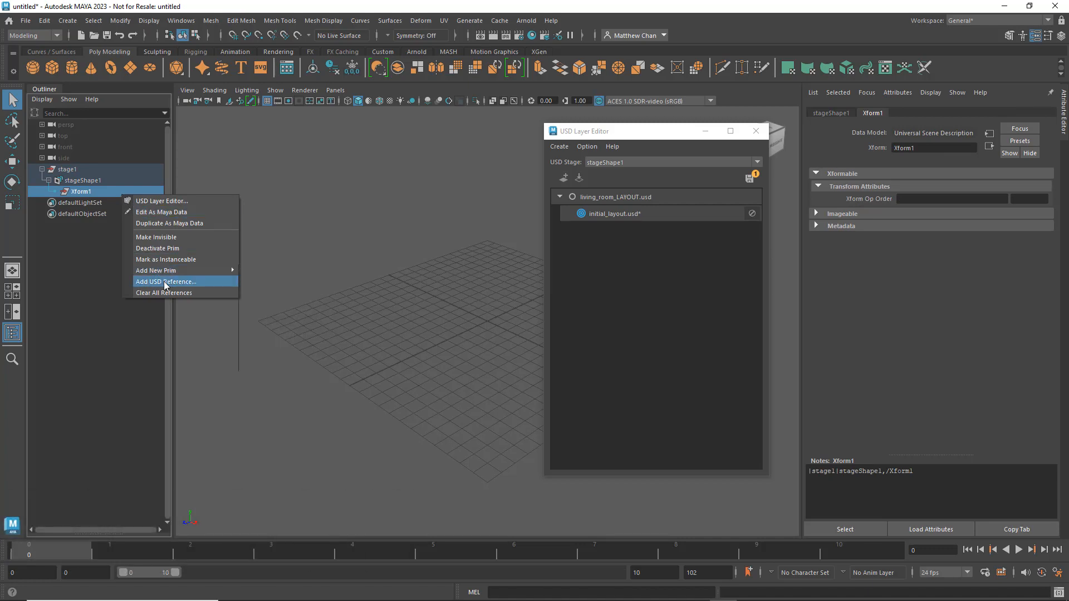
{"action": "left_click", "coordinate": [166, 282]}
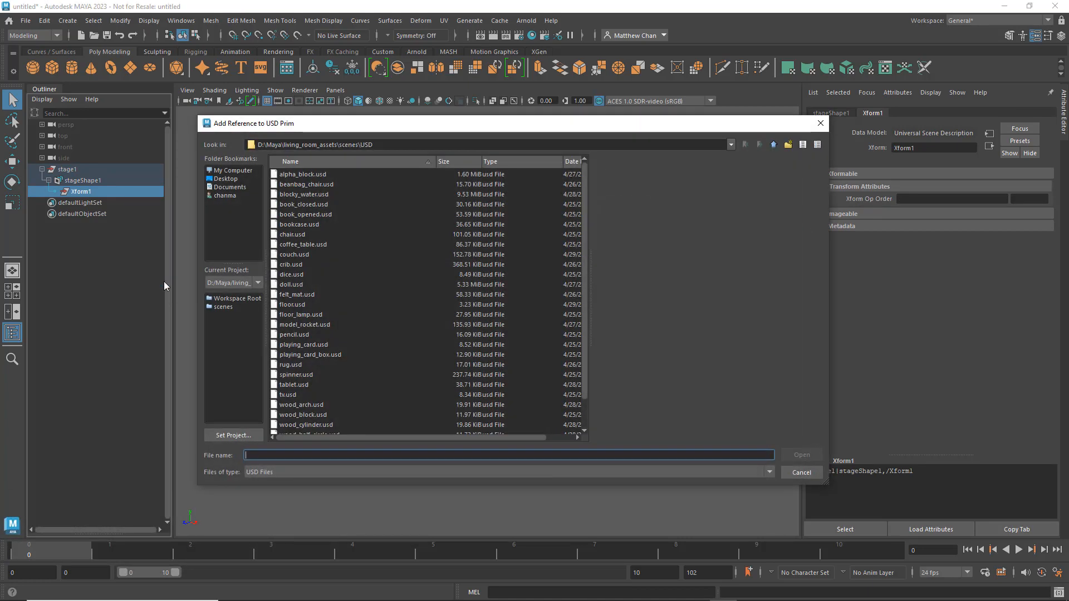
{"action": "left_click", "coordinate": [292, 234]}
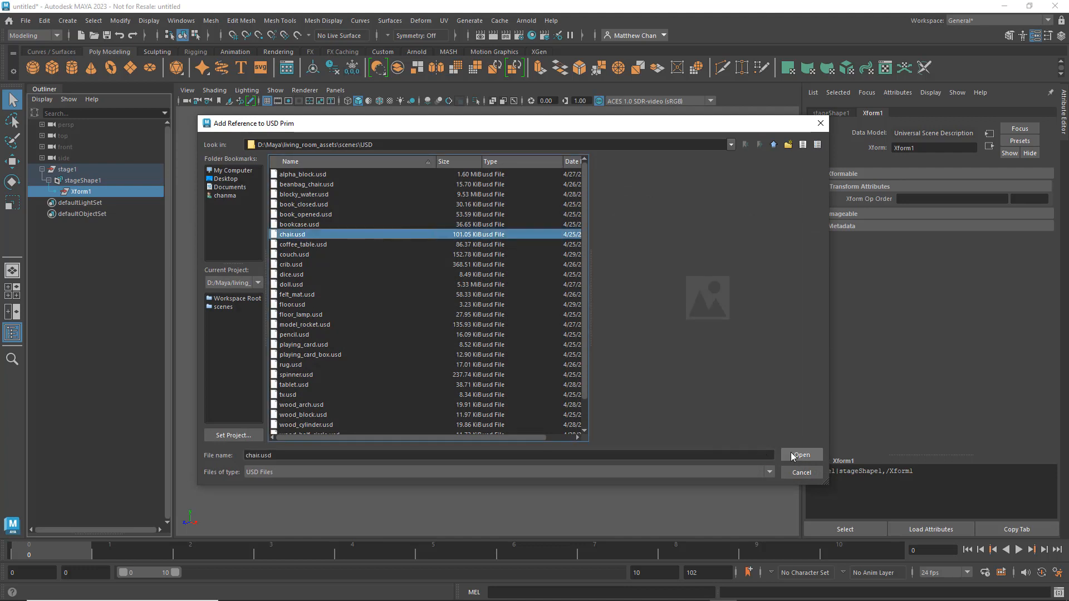
{"action": "left_click", "coordinate": [801, 455]}
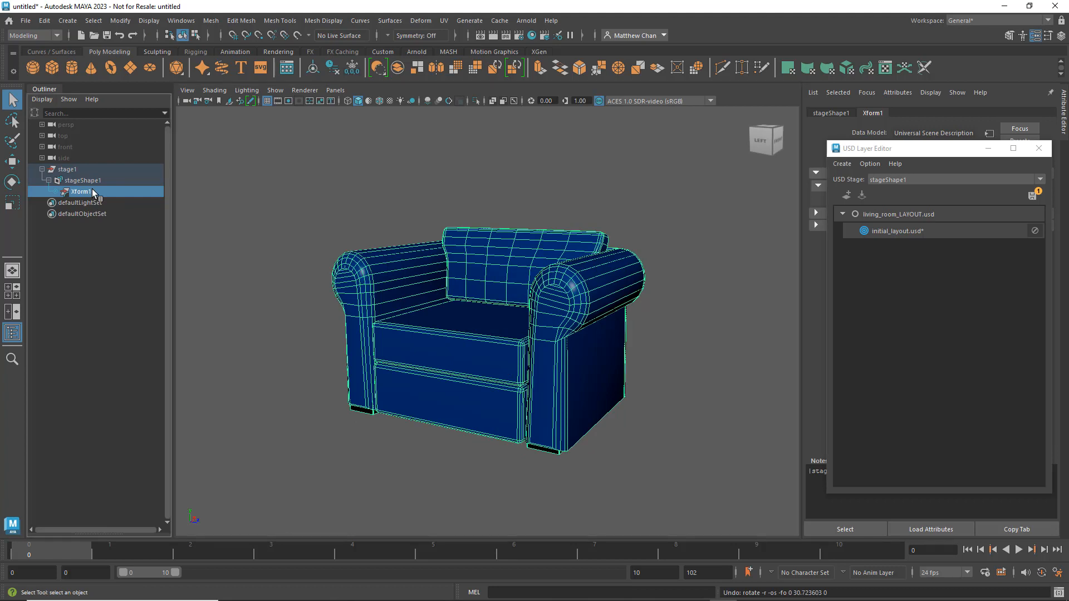
Rename the Xform1 prim to chair in the Outliner.
{"action": "double_click", "coordinate": [81, 191]}
{"action": "type", "text": "chair"}
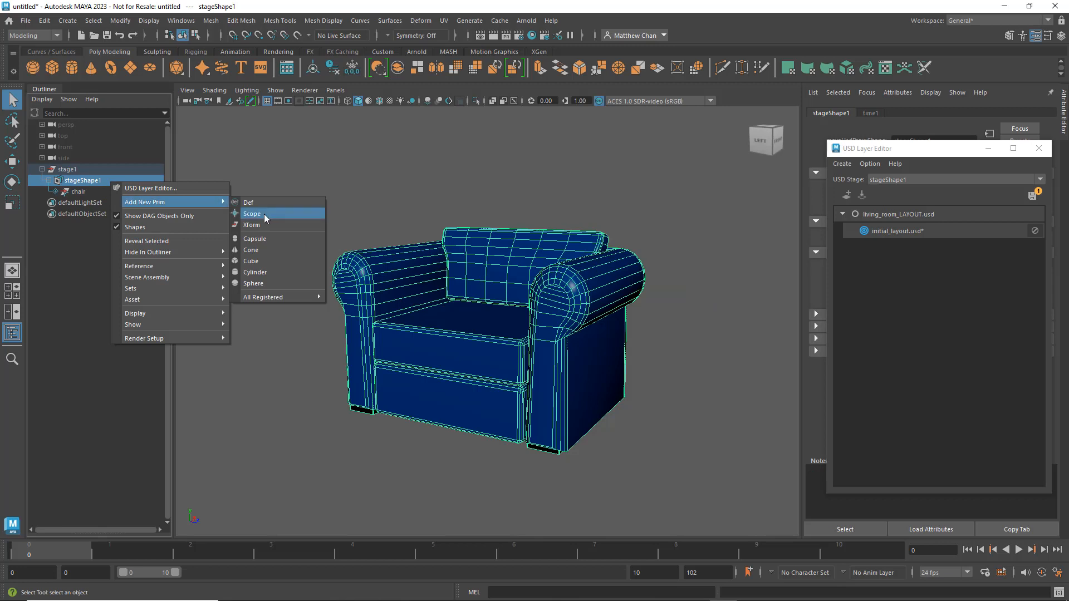
Add another Xform prim to the stage and begin adding a USD reference to it.
{"action": "left_click", "coordinate": [252, 225]}
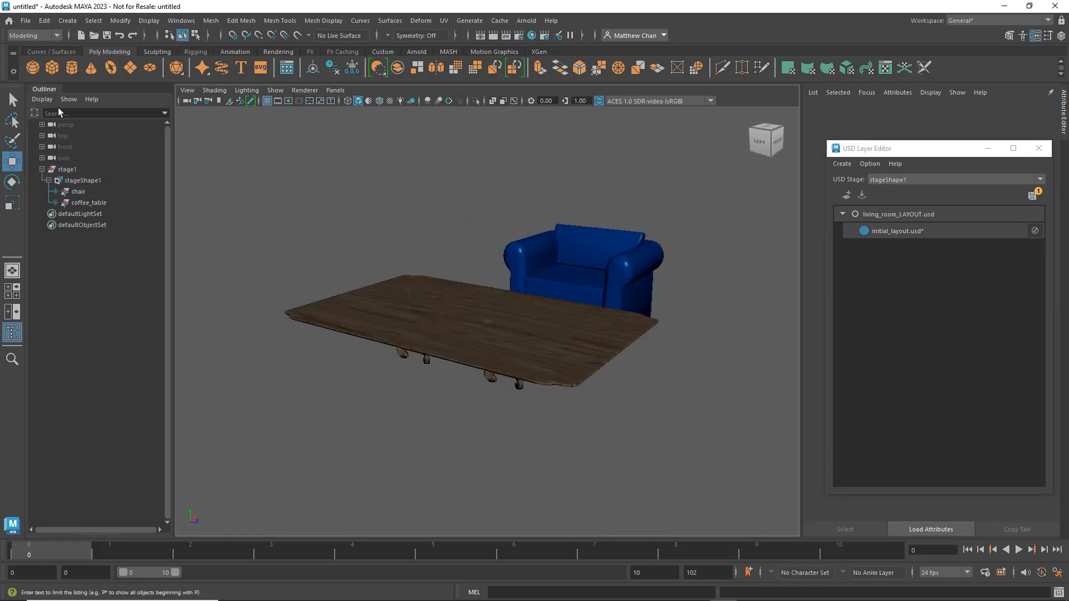
{"action": "right_click", "coordinate": [78, 214]}
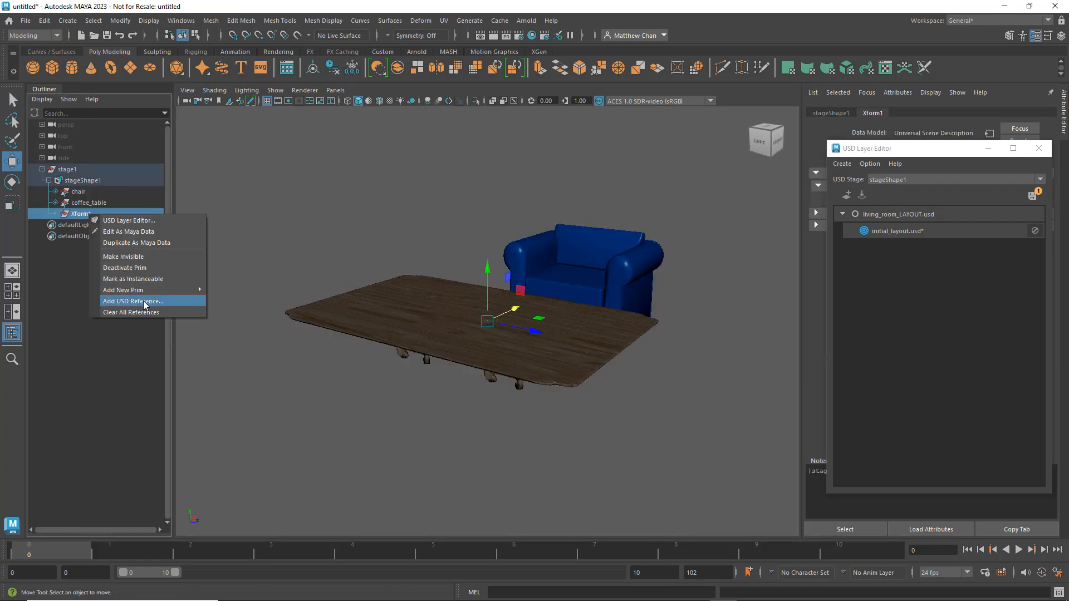
{"action": "left_click", "coordinate": [133, 301]}
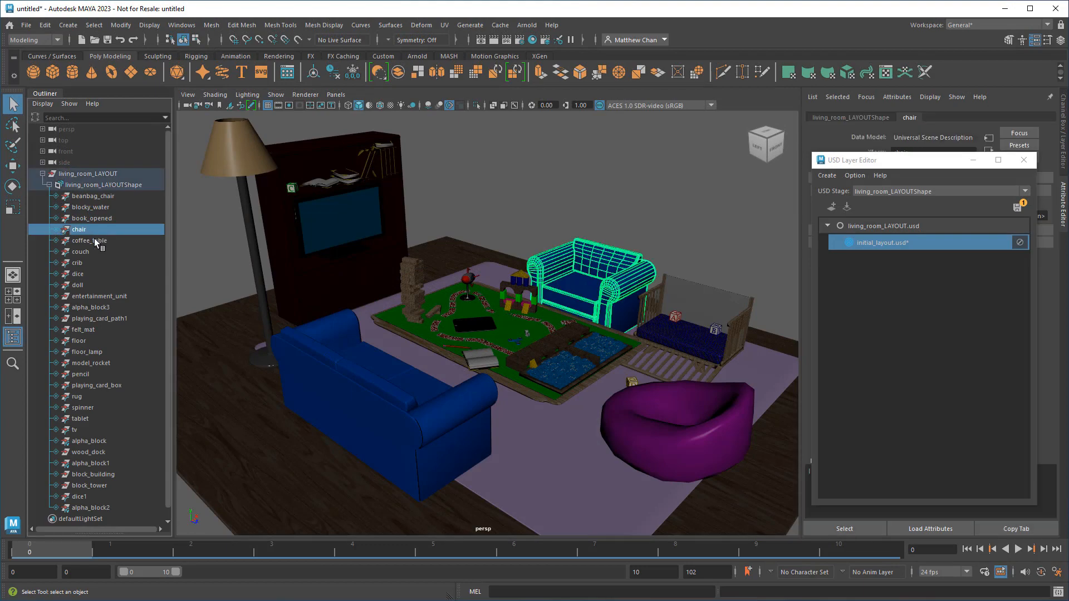
Save initial_layout.usd, then select the living_room_LAYOUT root layer.
{"action": "left_click", "coordinate": [92, 197]}
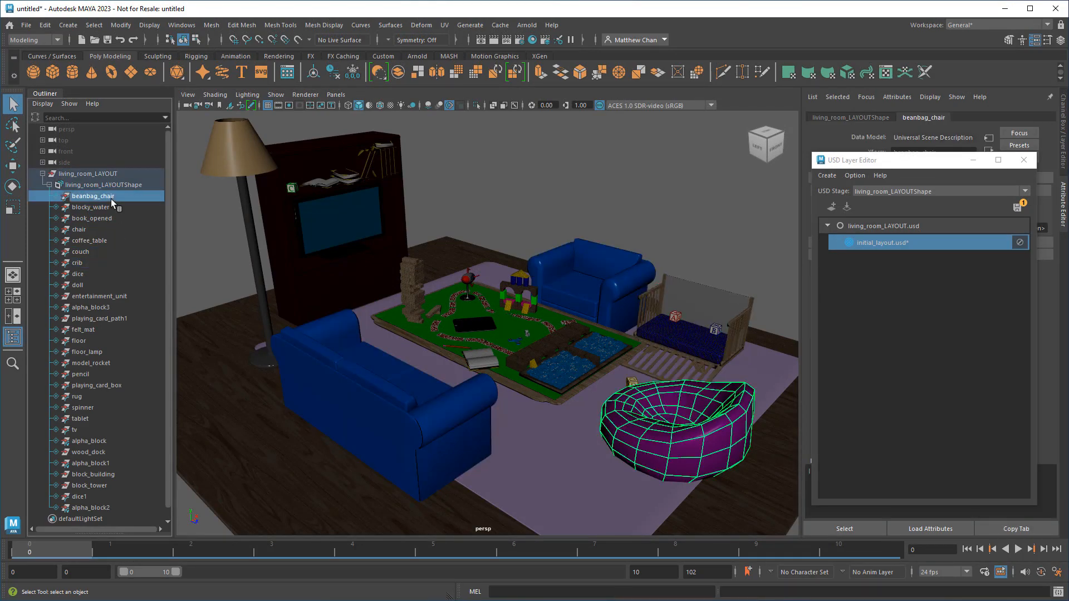
{"action": "left_click_drag", "start_coordinate": [478, 306], "coordinate": [518, 340]}
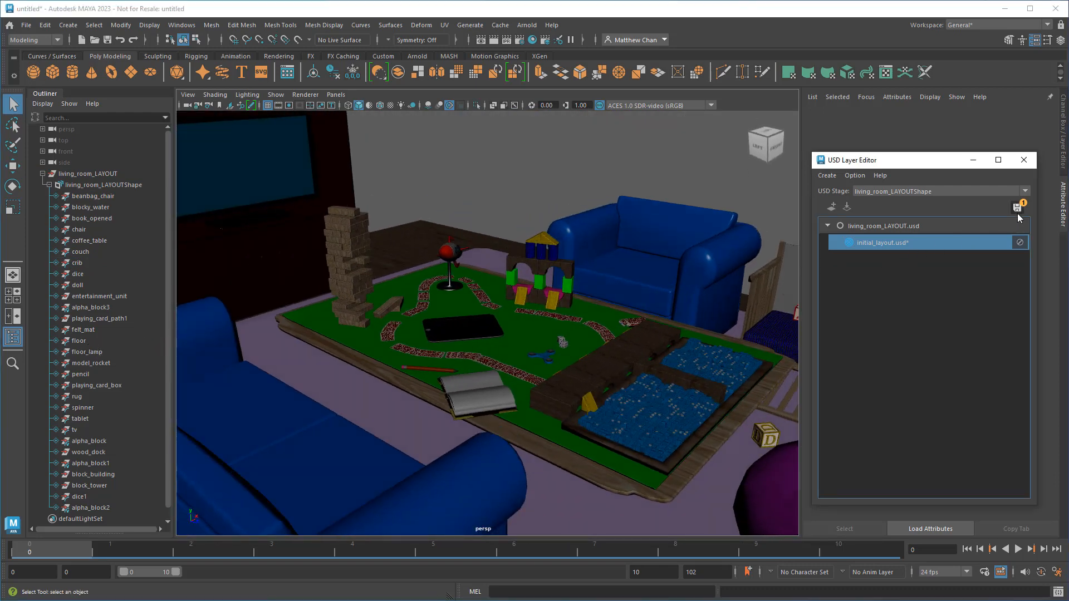
{"action": "left_click", "coordinate": [1017, 206]}
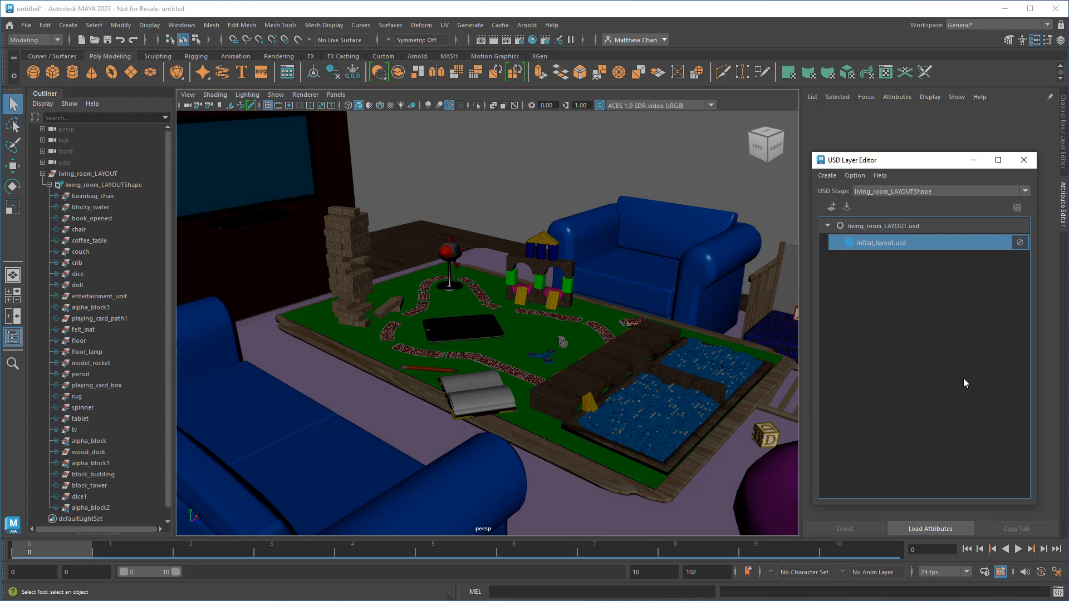
{"action": "left_click", "coordinate": [887, 226]}
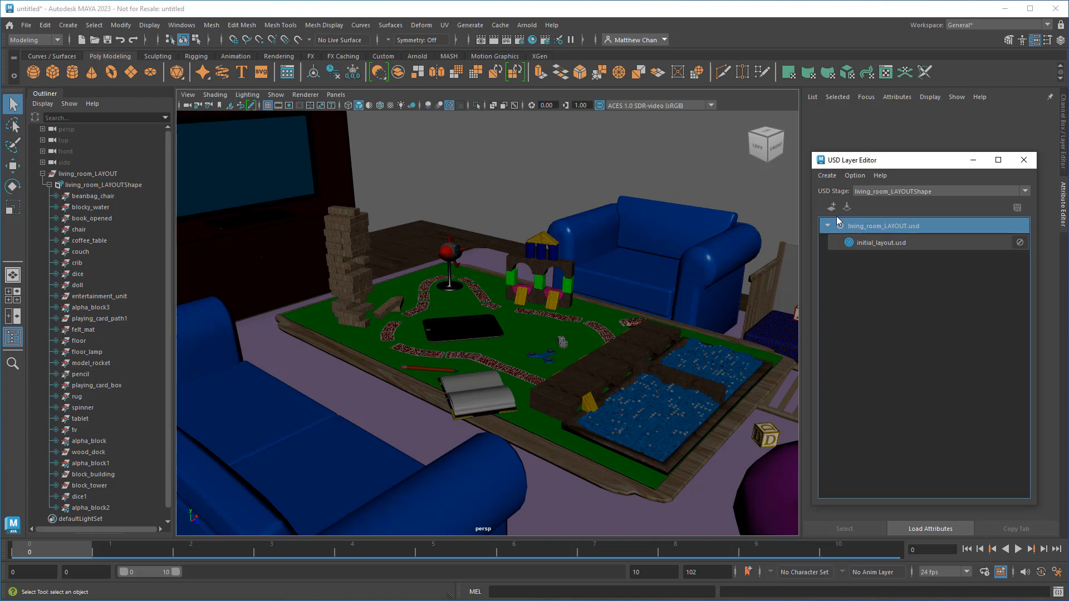
Add anonymousLayer1, select block_building, and mute then unmute the new layer to compare.
{"action": "left_click", "coordinate": [831, 207]}
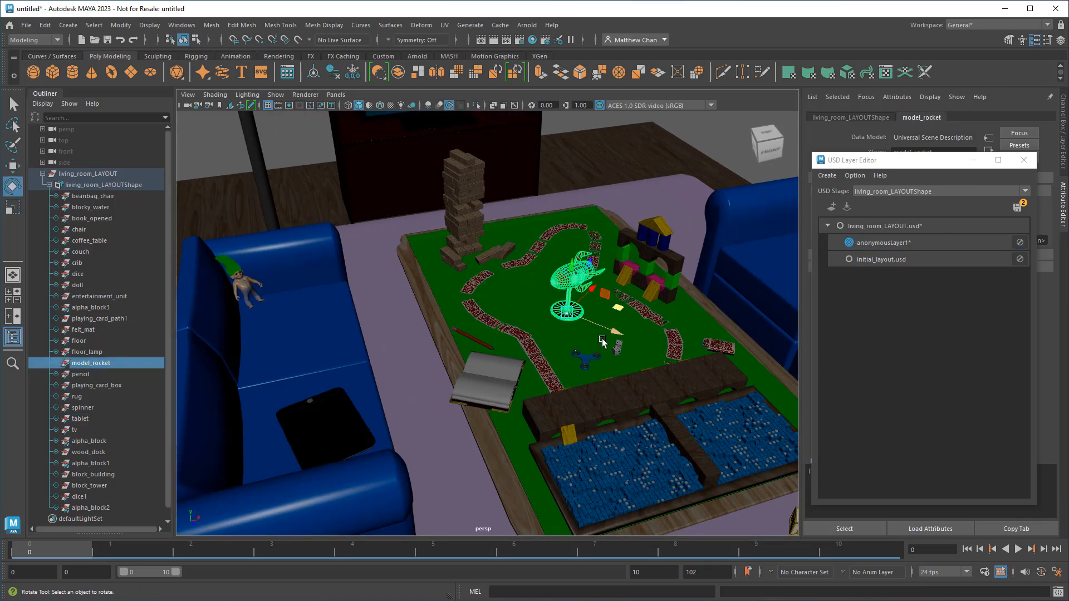
{"action": "left_click", "coordinate": [93, 474]}
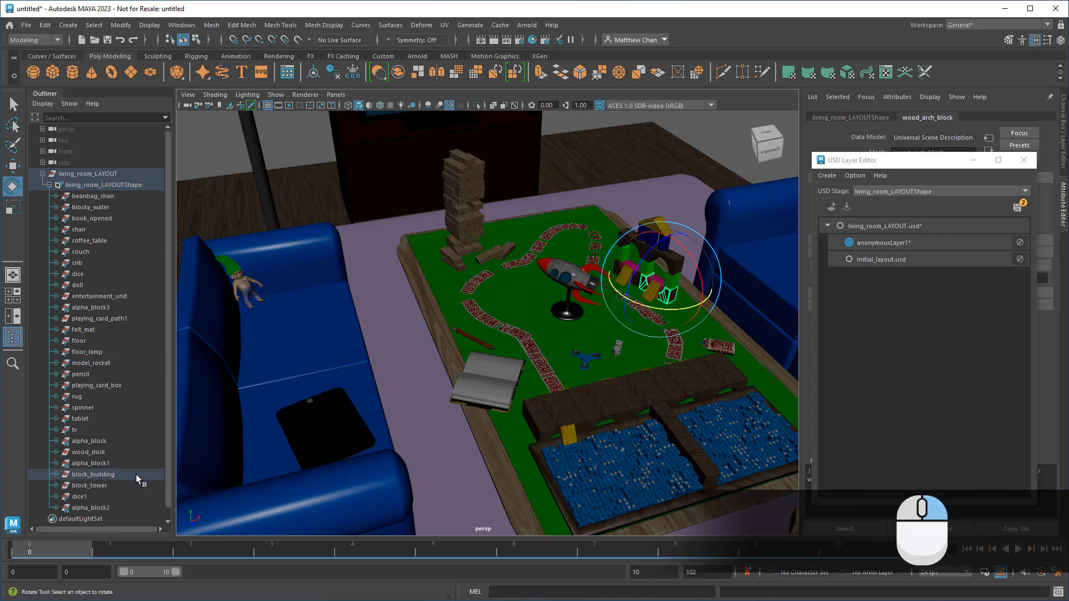
{"action": "left_click", "coordinate": [94, 474]}
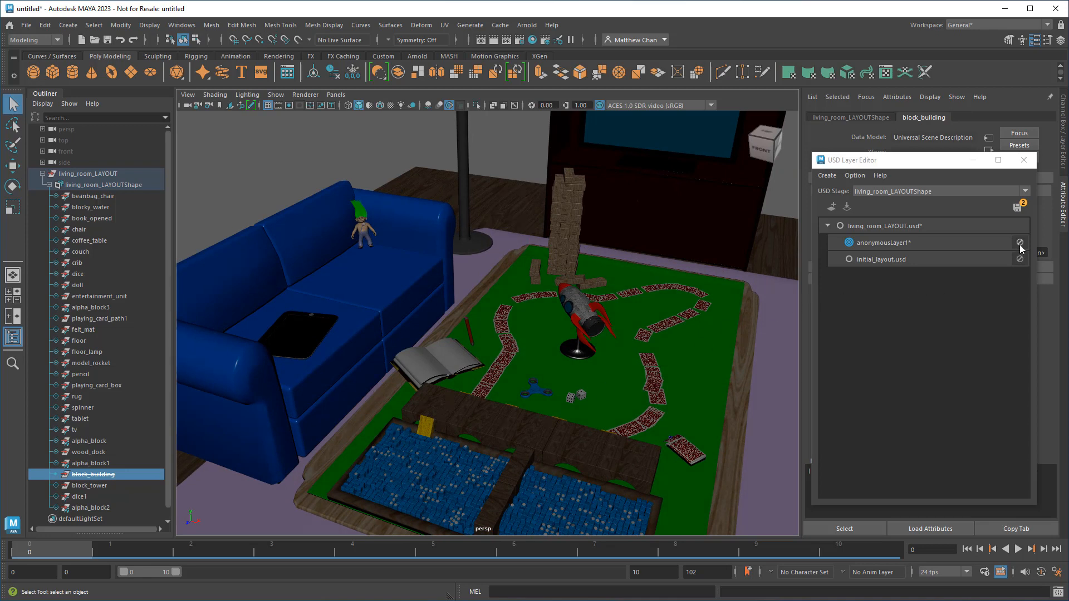
{"action": "left_click", "coordinate": [1020, 243]}
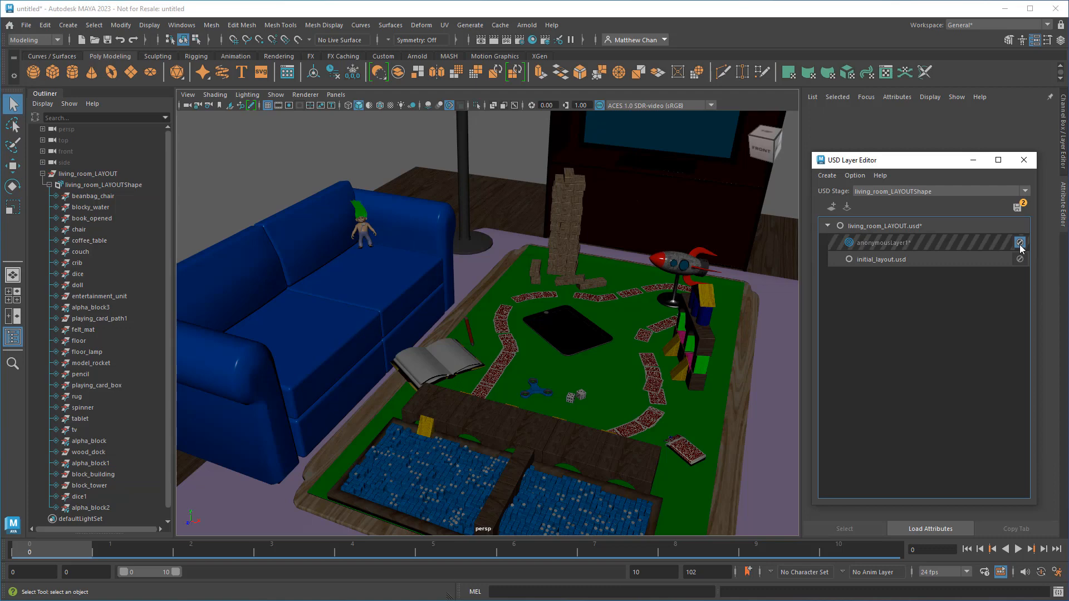
{"action": "left_click", "coordinate": [1020, 243]}
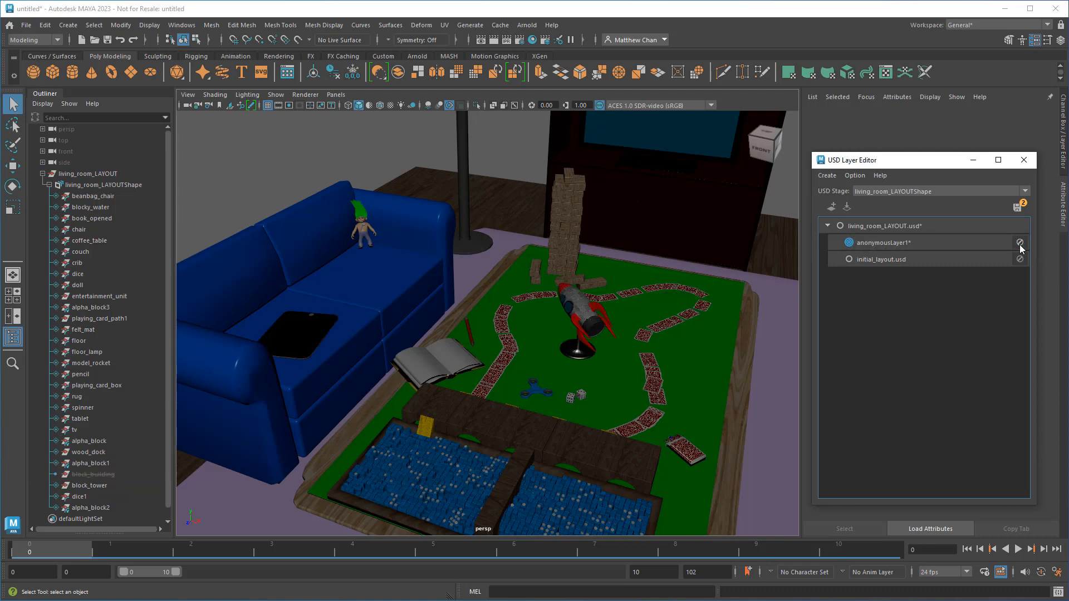